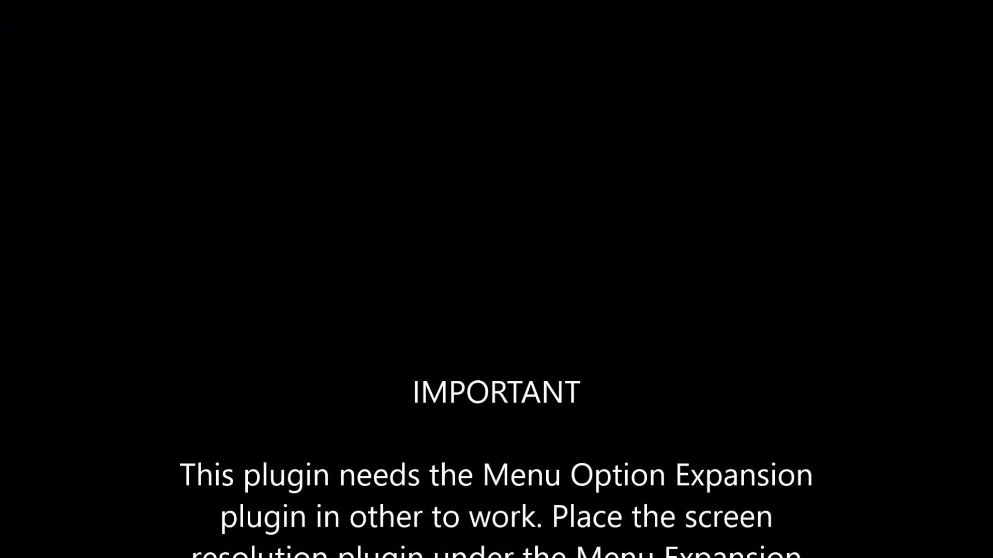
- Playtest the game, switch the in-game screen resolution to 1920x1080, then close the test window
scroll("down", 3)
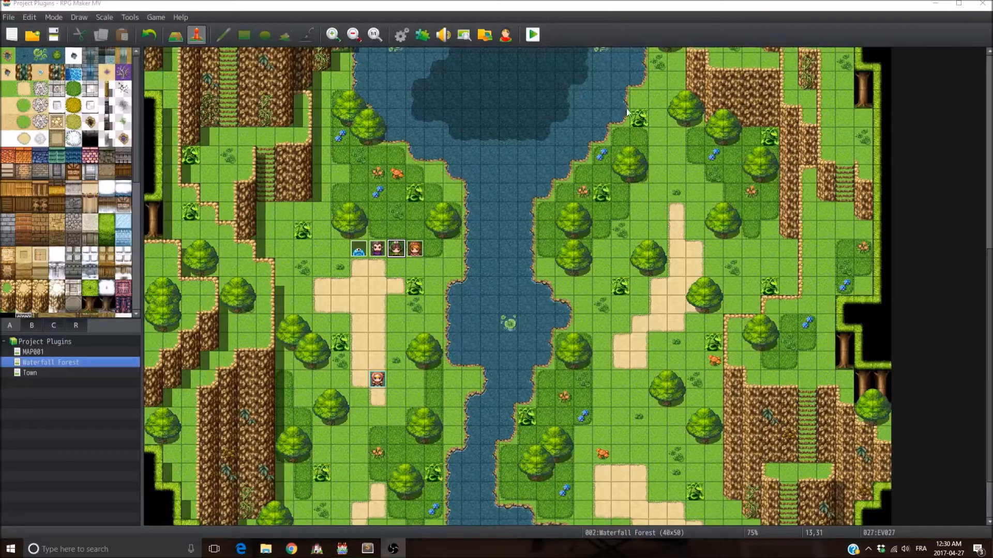
mouse_move(533, 34)
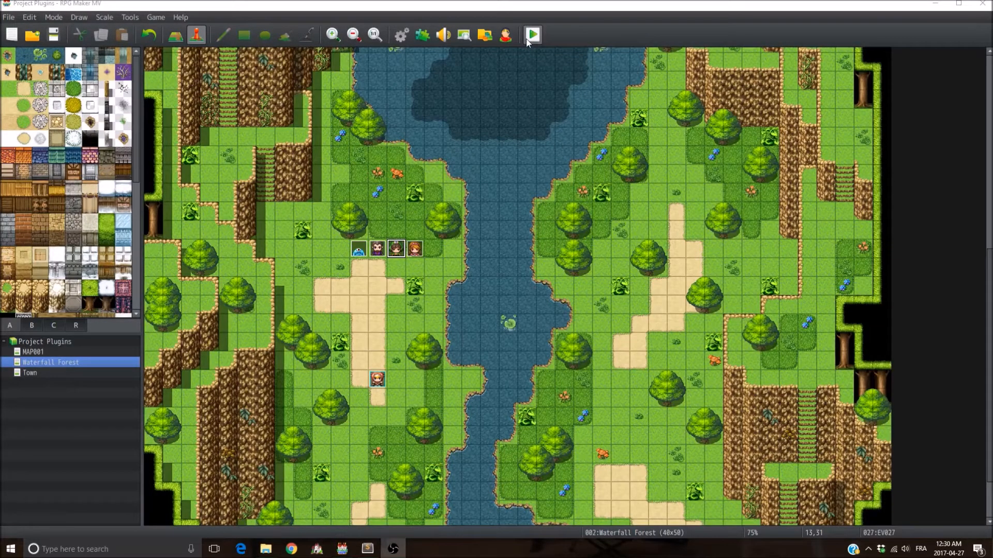
left_click(531, 34)
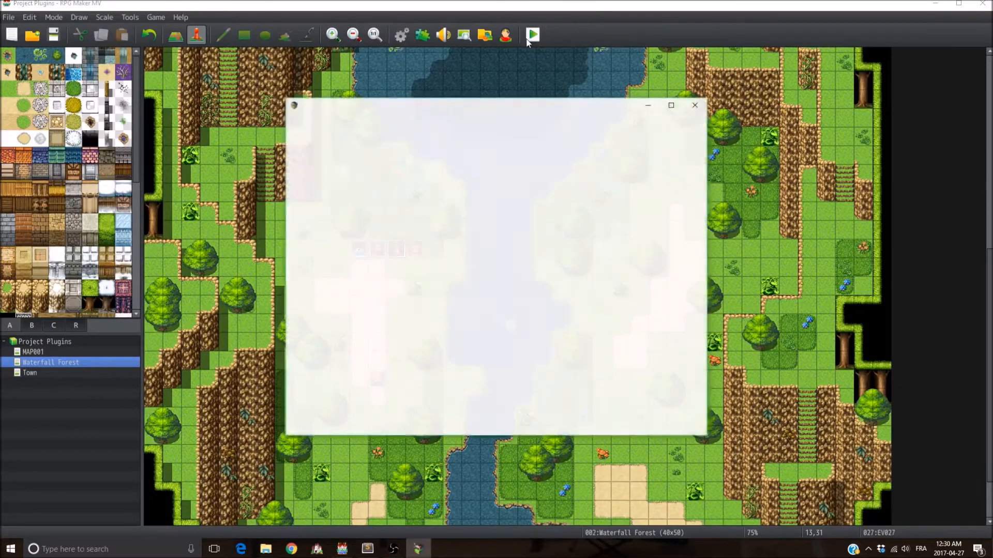
left_click(531, 35)
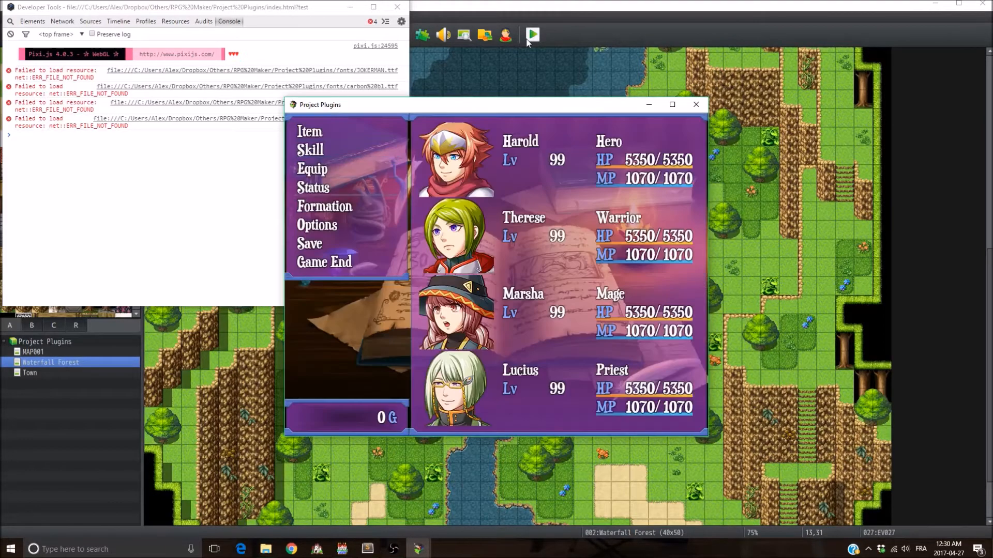
left_click(317, 224)
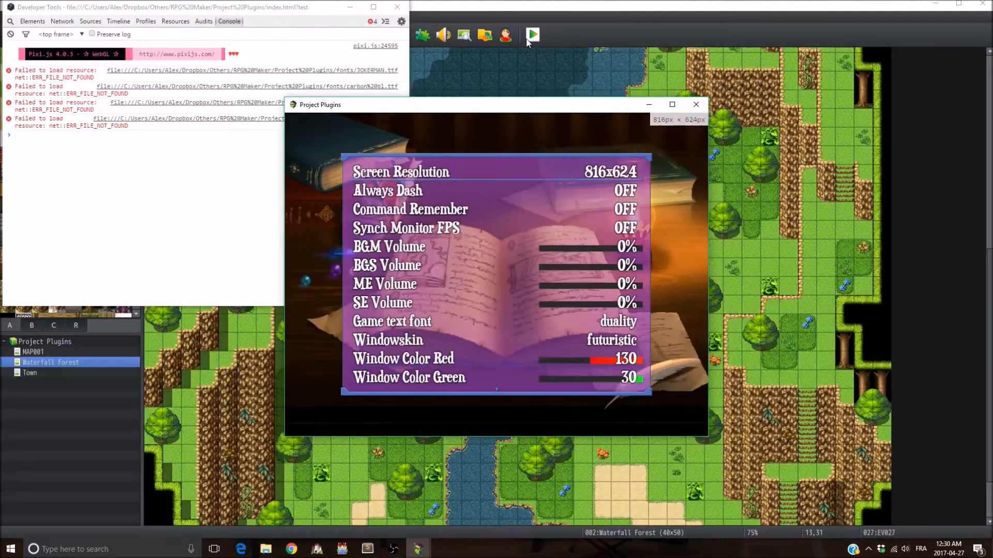
left_click(671, 105)
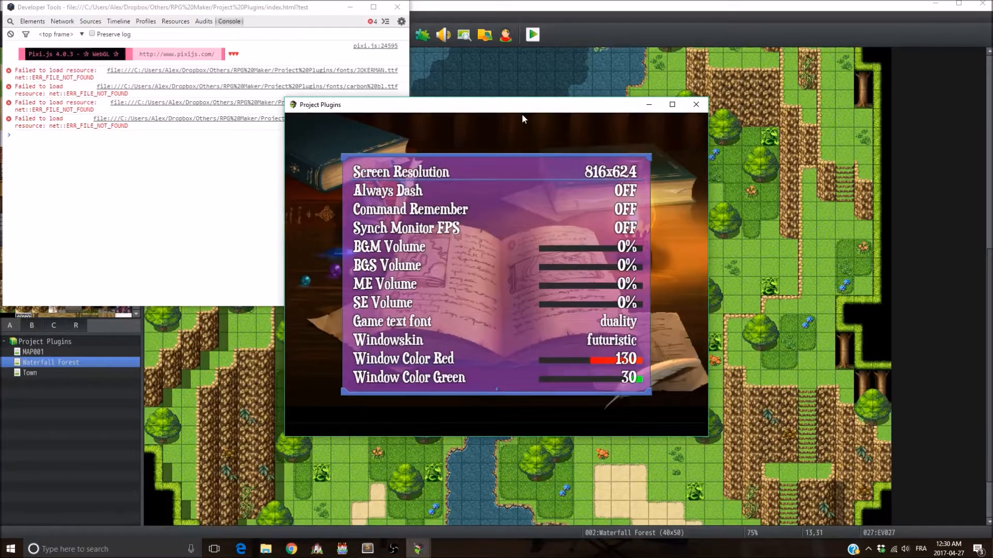
mouse_move(652, 403)
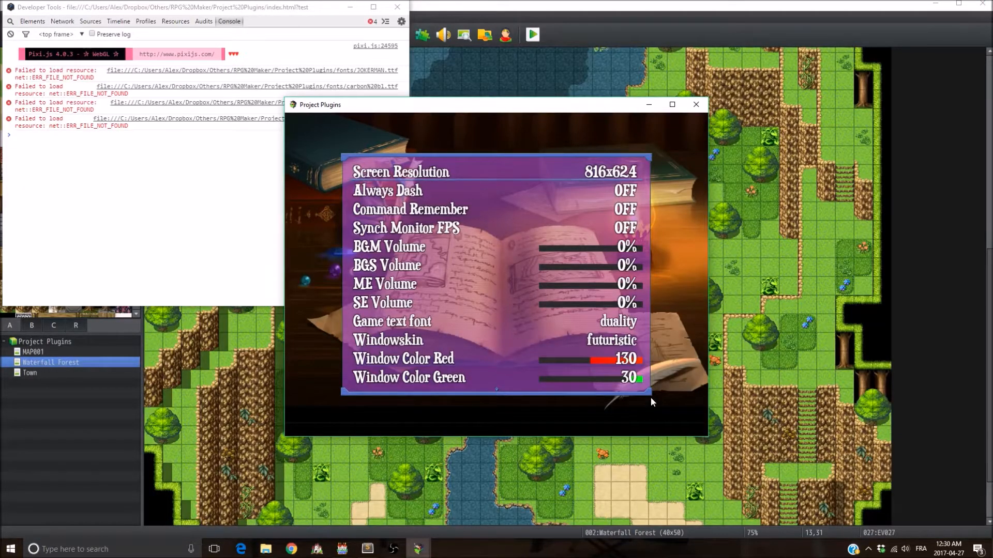
left_click(670, 104)
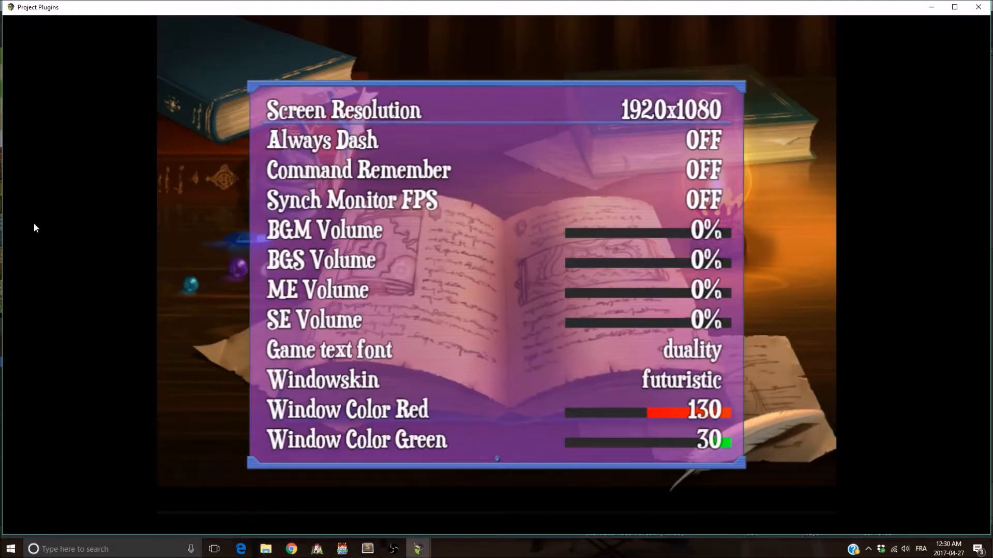
mouse_move(915, 161)
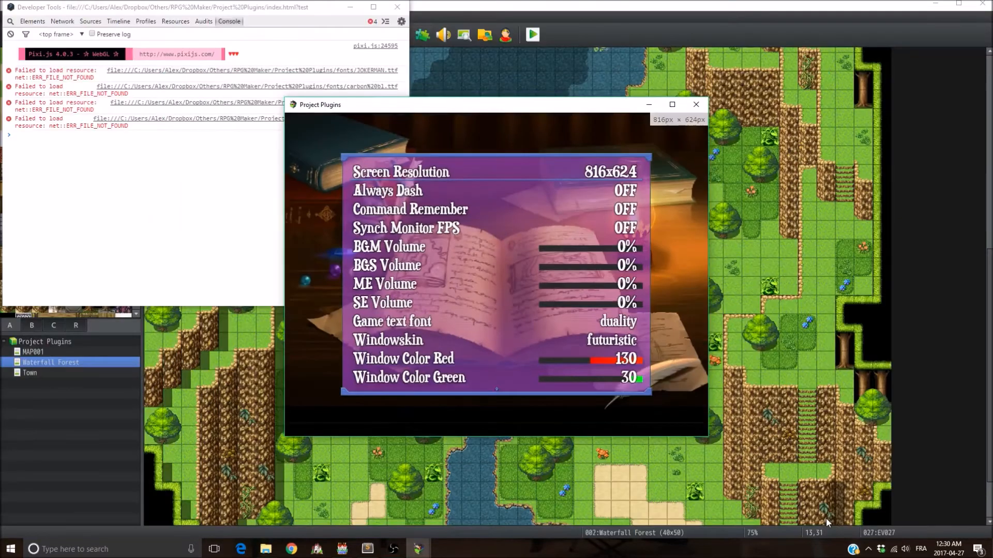
mouse_move(626, 451)
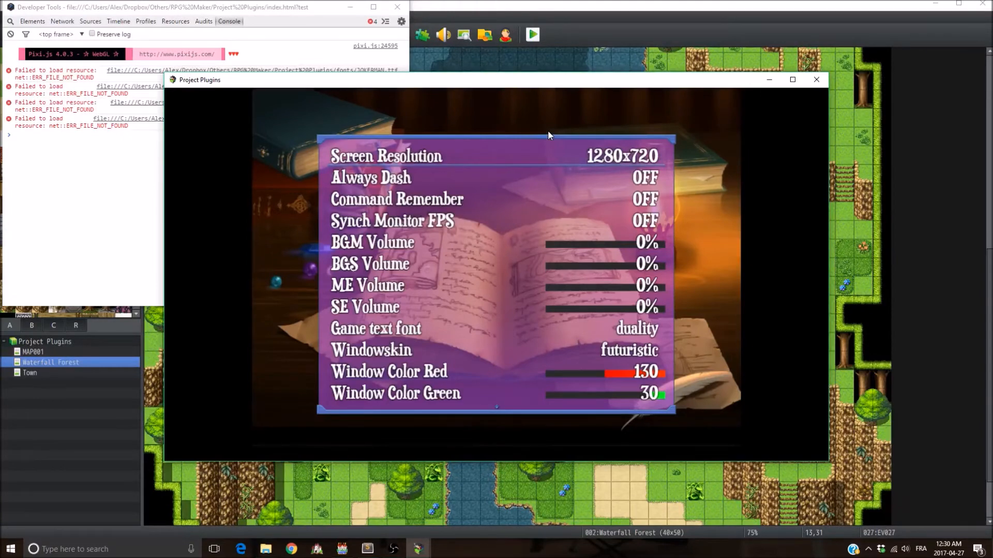
mouse_move(812, 72)
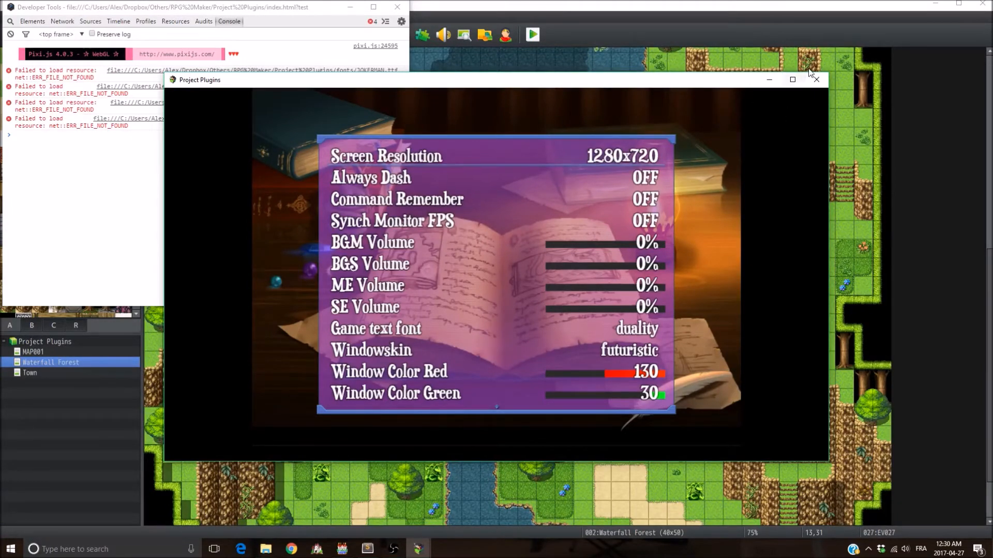
left_click(815, 79)
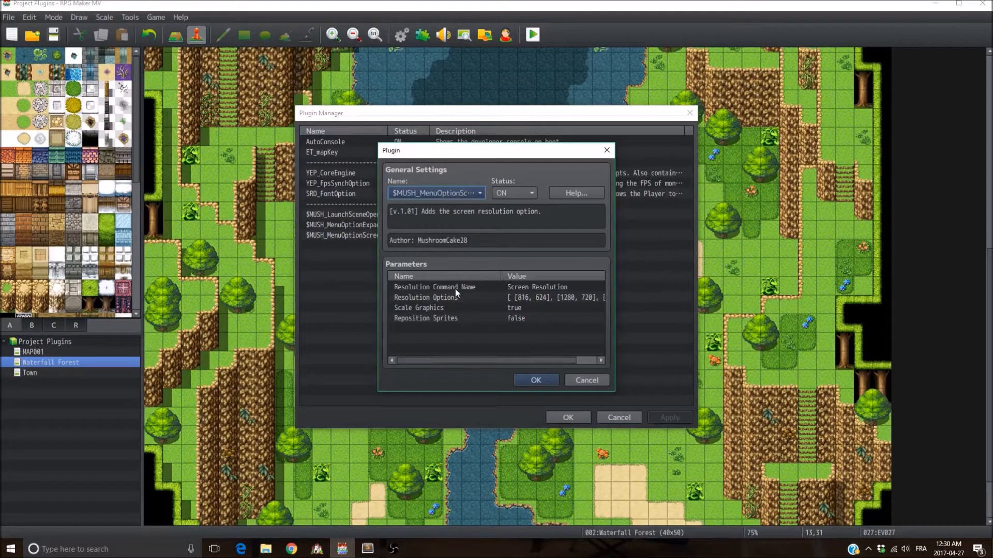
mouse_move(519, 293)
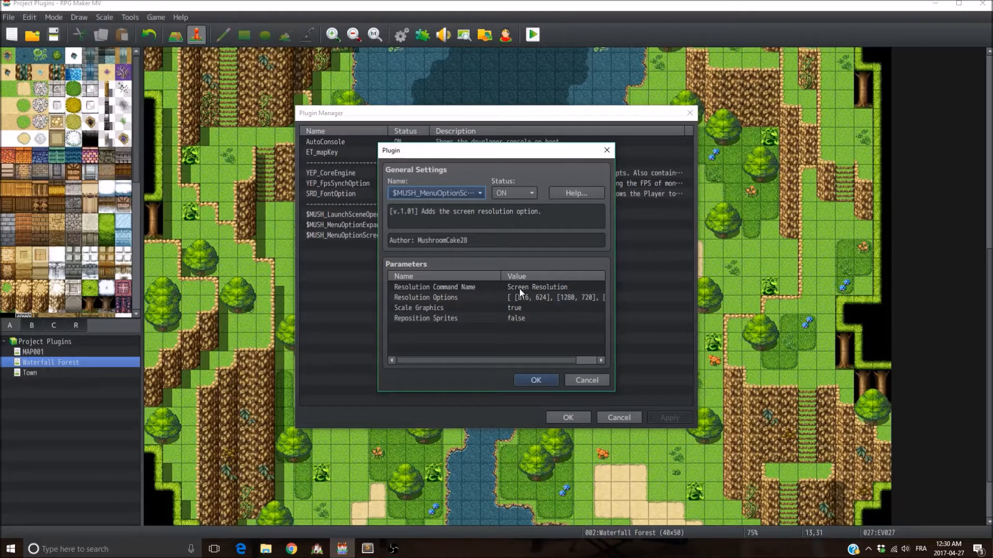
mouse_move(562, 290)
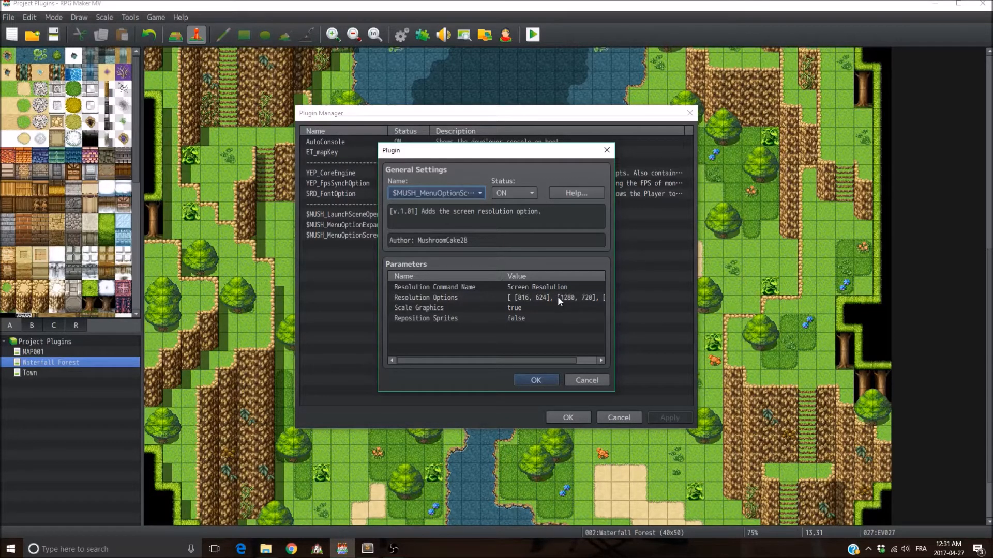
- Edit the Resolution Options list, removing the extra 1920 entry before confirming
double_click(554, 298)
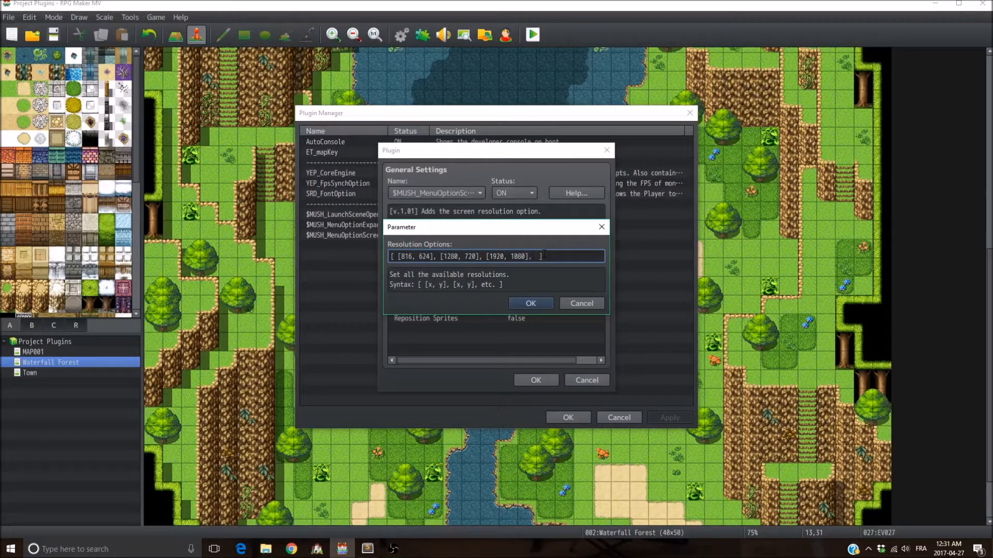
type("[]")
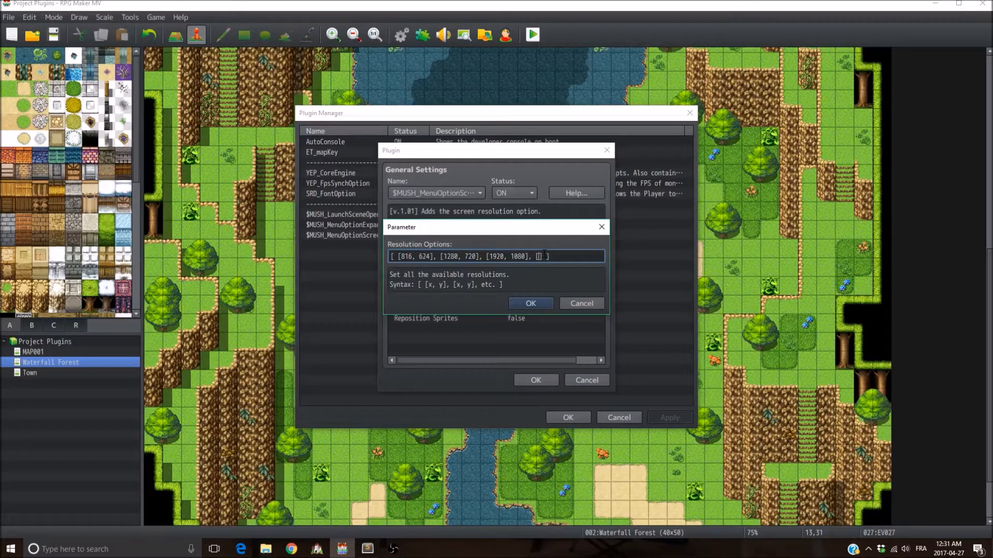
type("[x, y]")
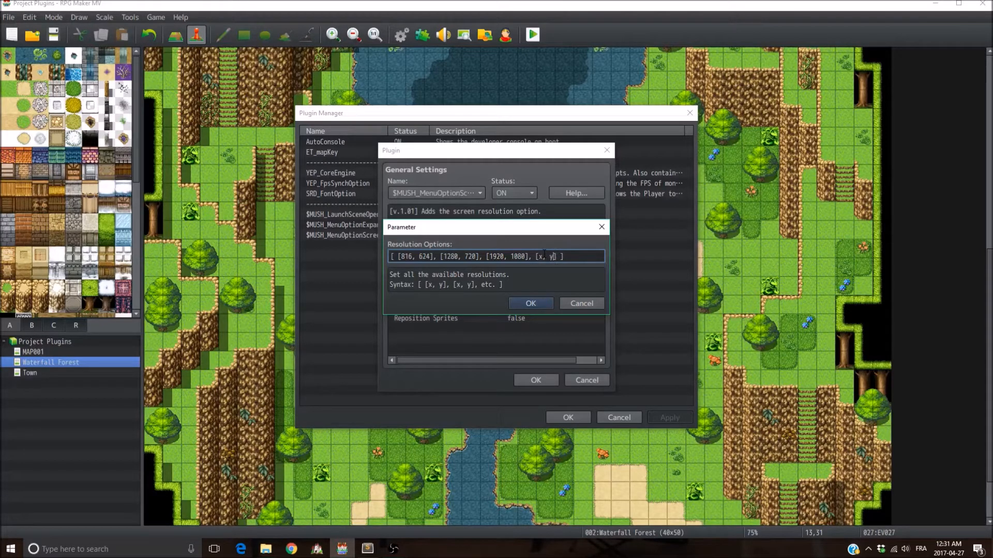
type("1920")
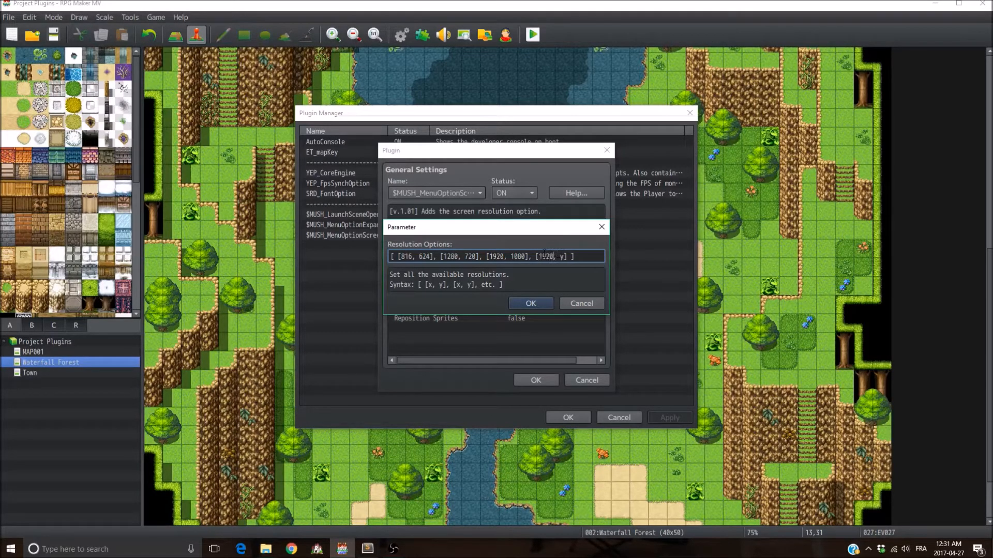
key("BackSpace")
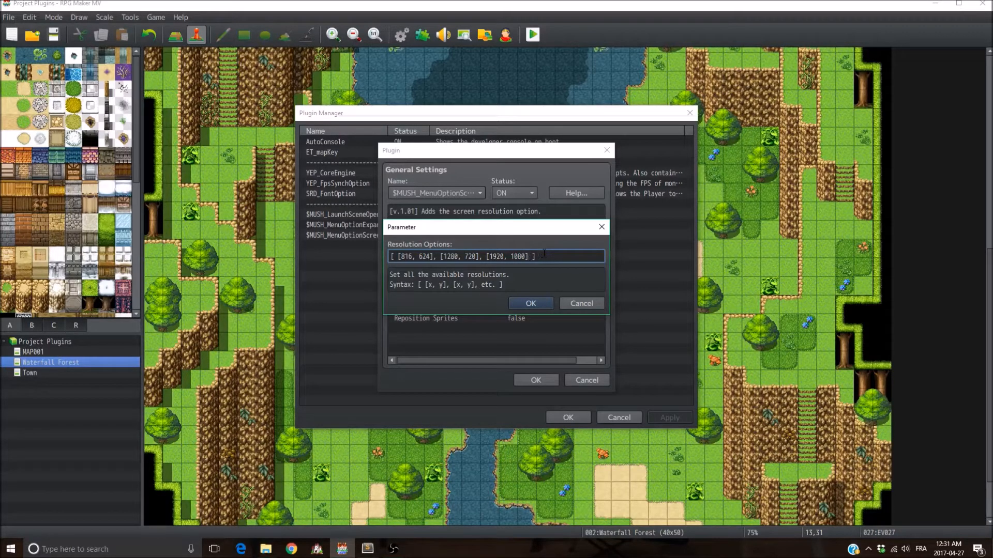
left_click(530, 304)
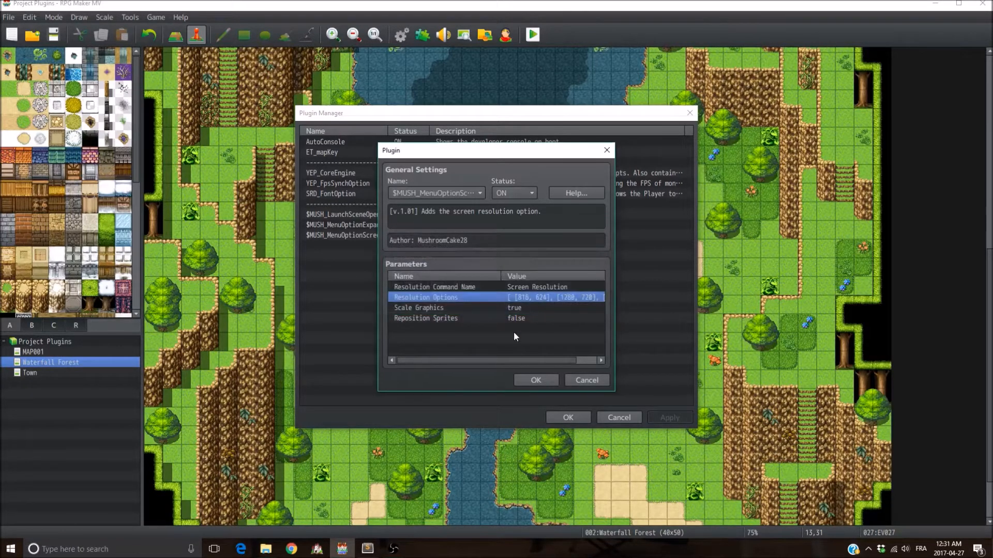
mouse_move(524, 334)
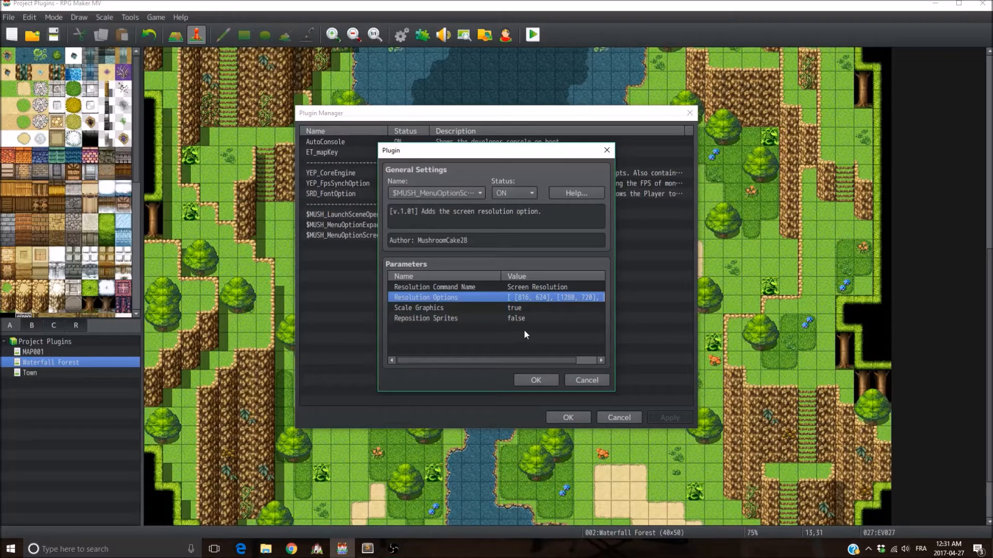
mouse_move(502, 313)
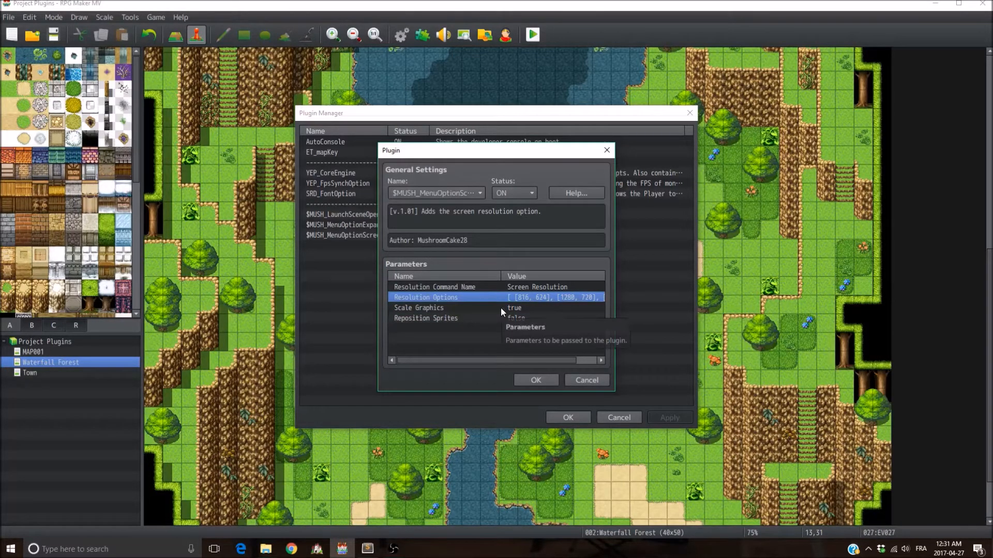
- Enter false as the Scale Graphics value
left_click(418, 308)
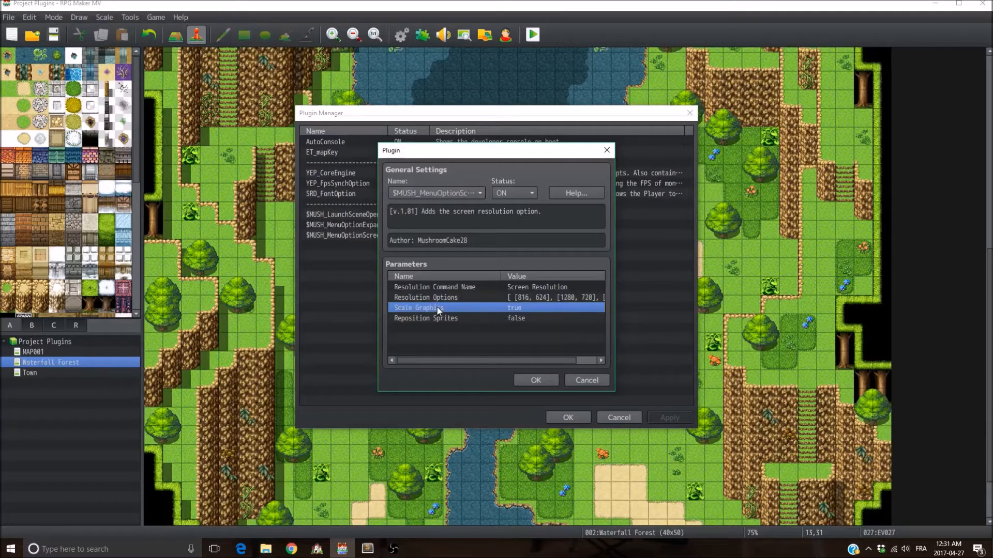
double_click(437, 310)
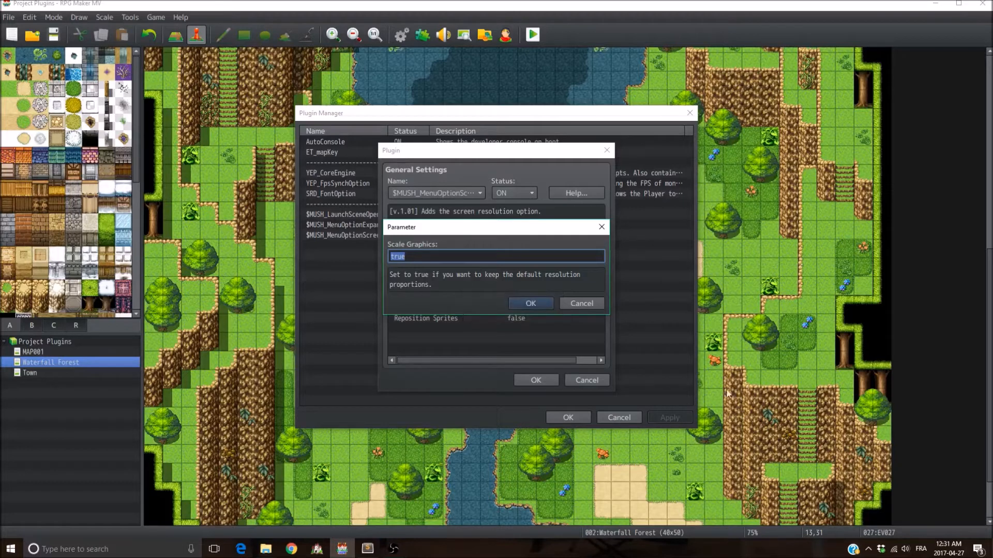
mouse_move(266, 340)
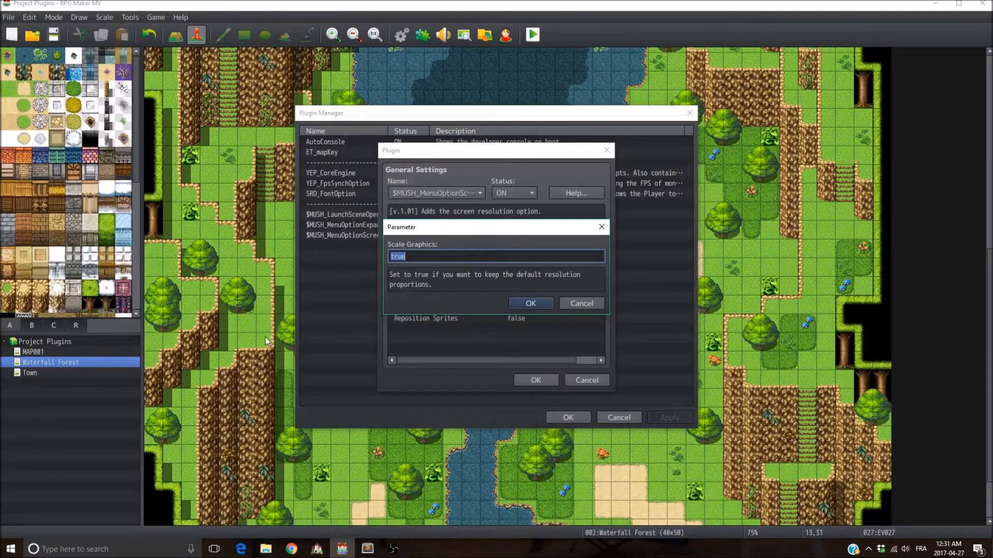
type("false")
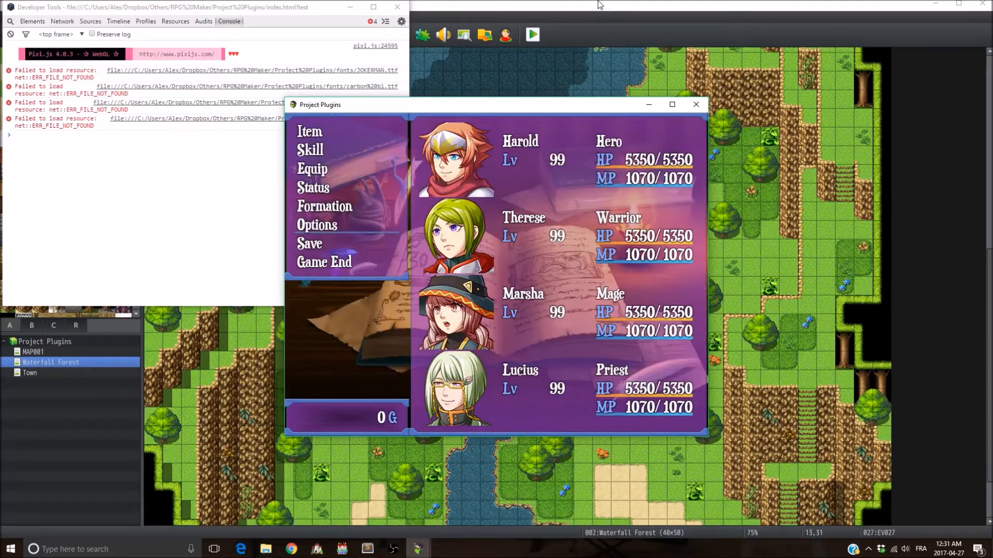
- Leave the game menu for the map and accept the battle against two slimes
left_click(316, 225)
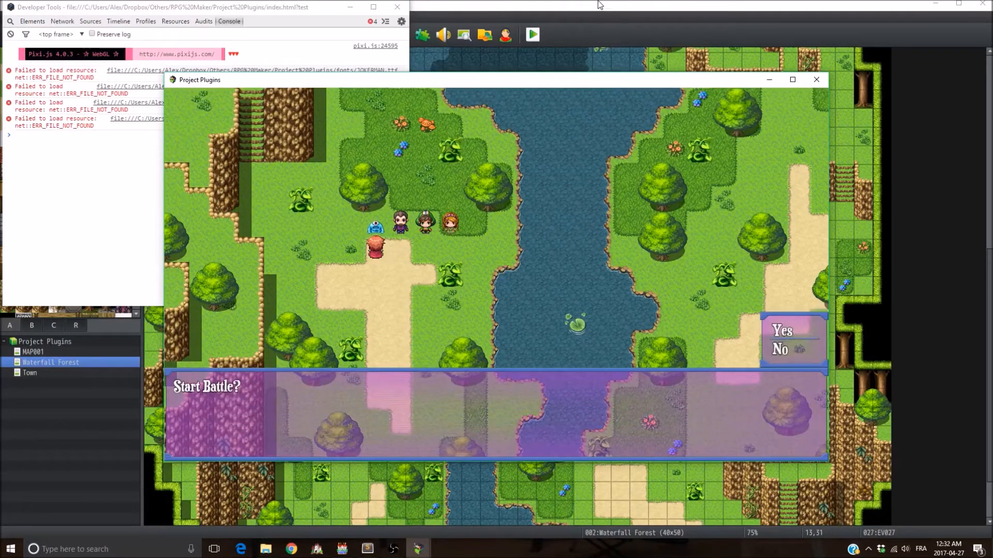
left_click(782, 330)
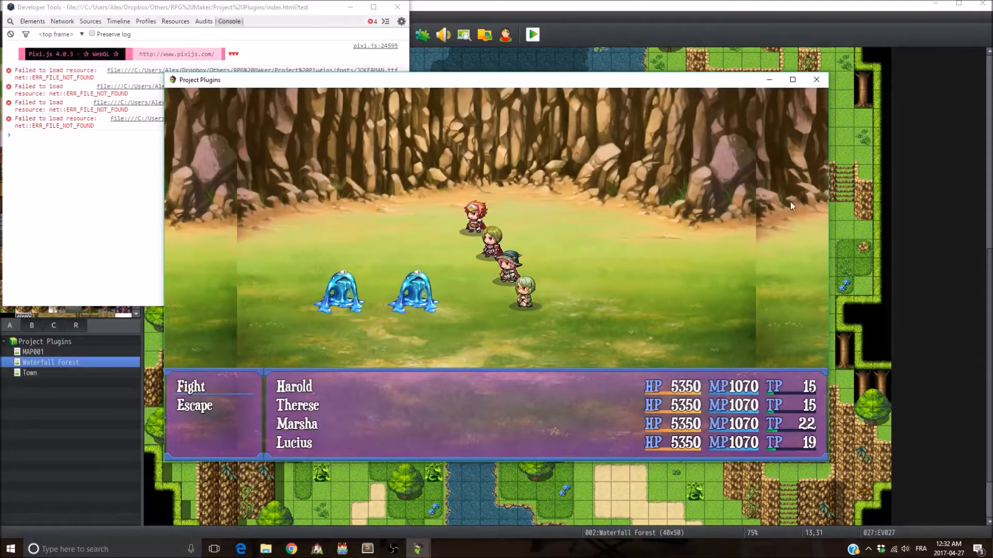
mouse_move(202, 143)
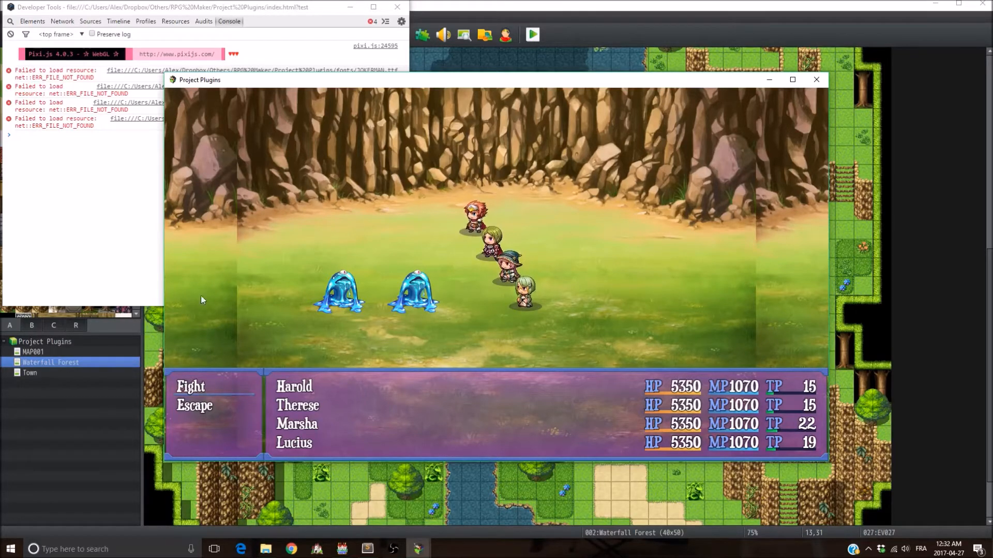
mouse_move(226, 150)
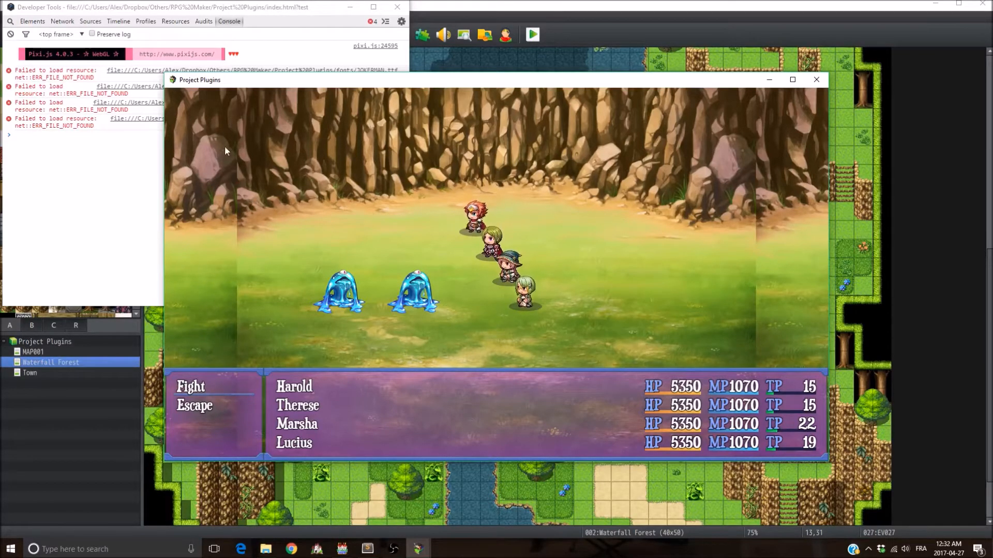
mouse_move(460, 217)
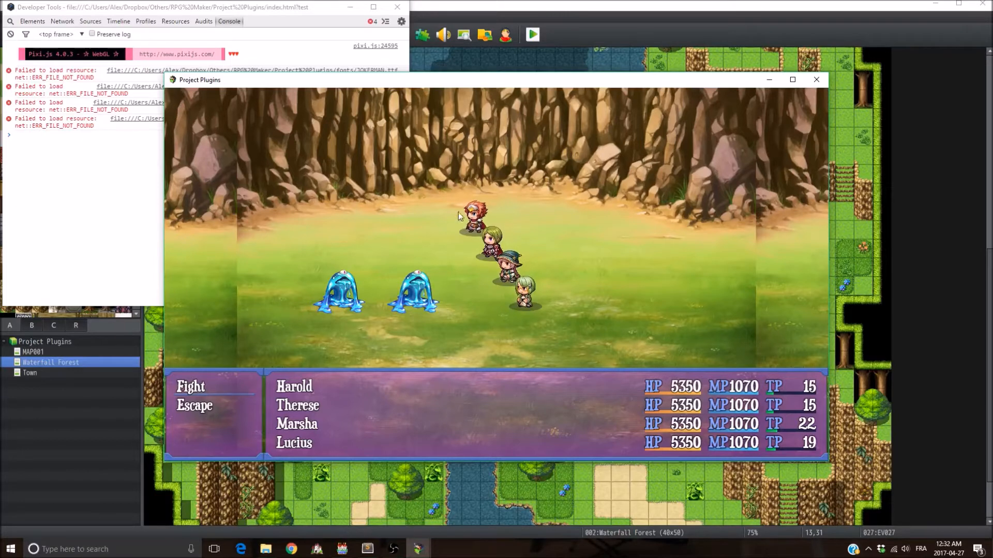
mouse_move(477, 236)
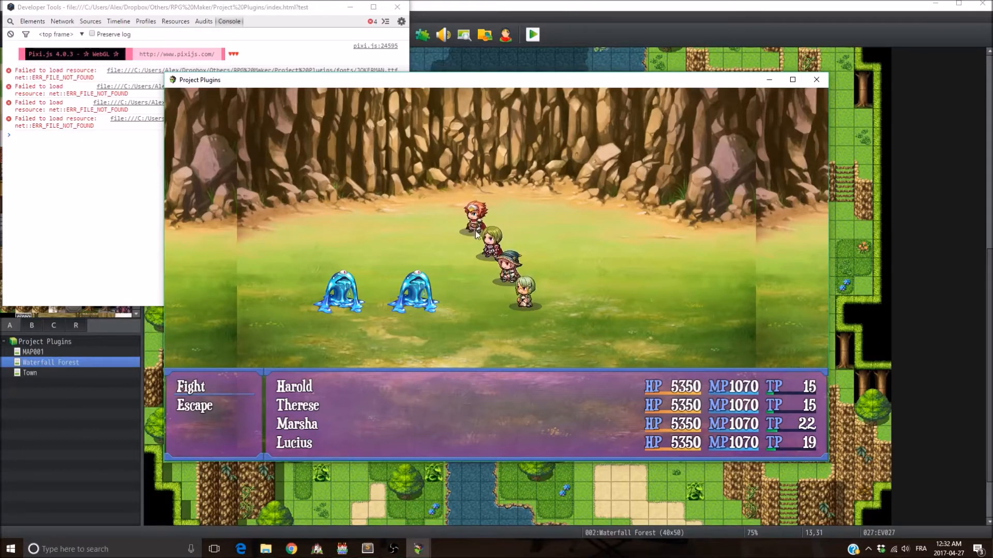
mouse_move(733, 259)
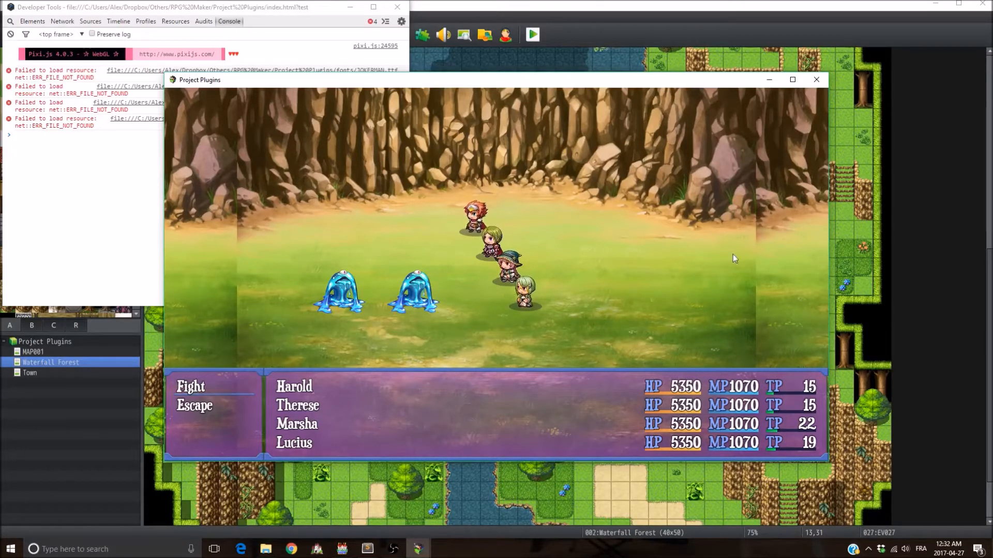
mouse_move(341, 336)
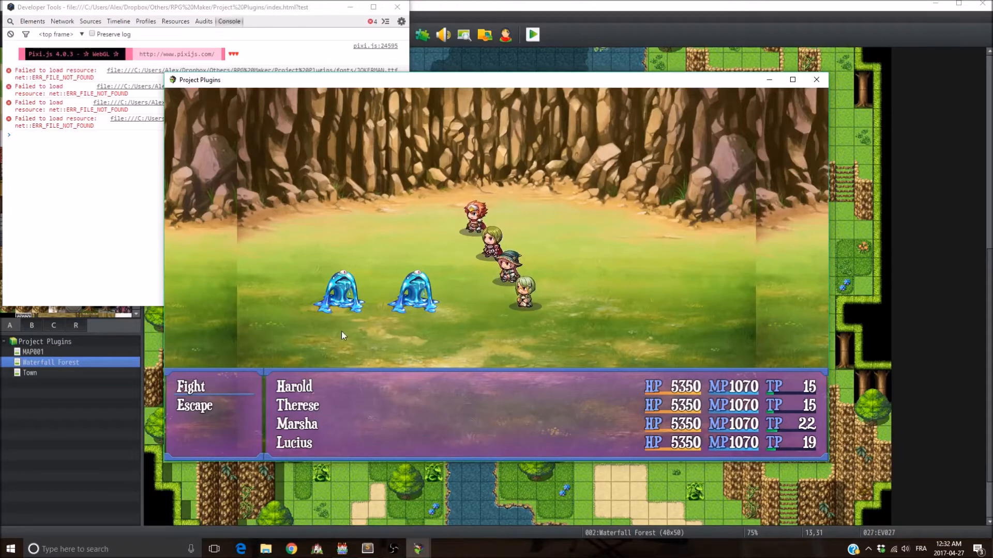
mouse_move(434, 290)
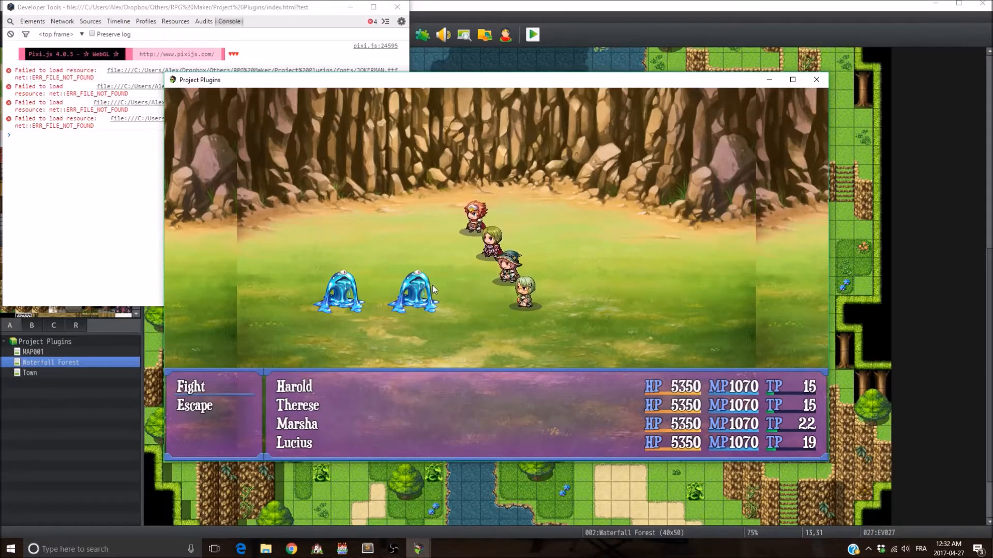
mouse_move(328, 355)
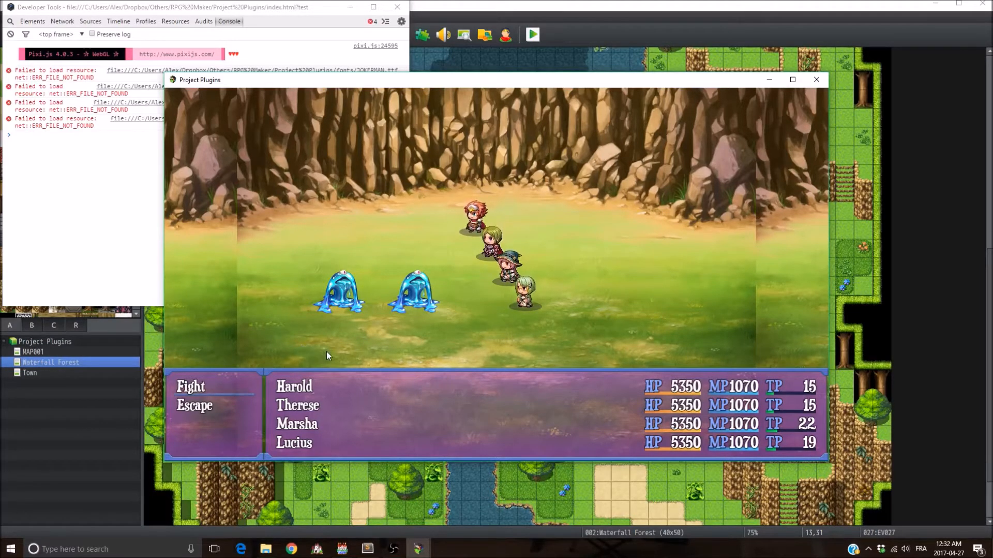
mouse_move(336, 335)
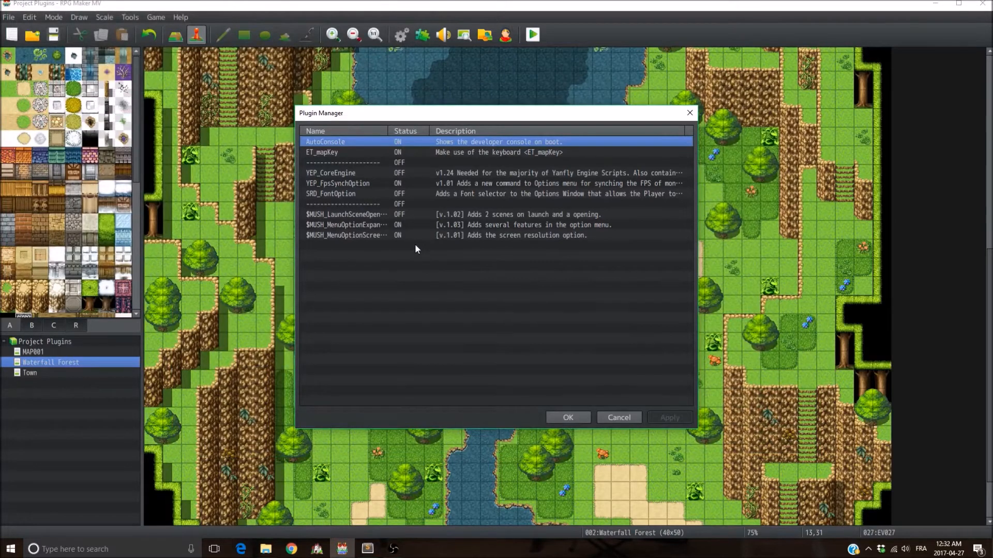
mouse_move(416, 246)
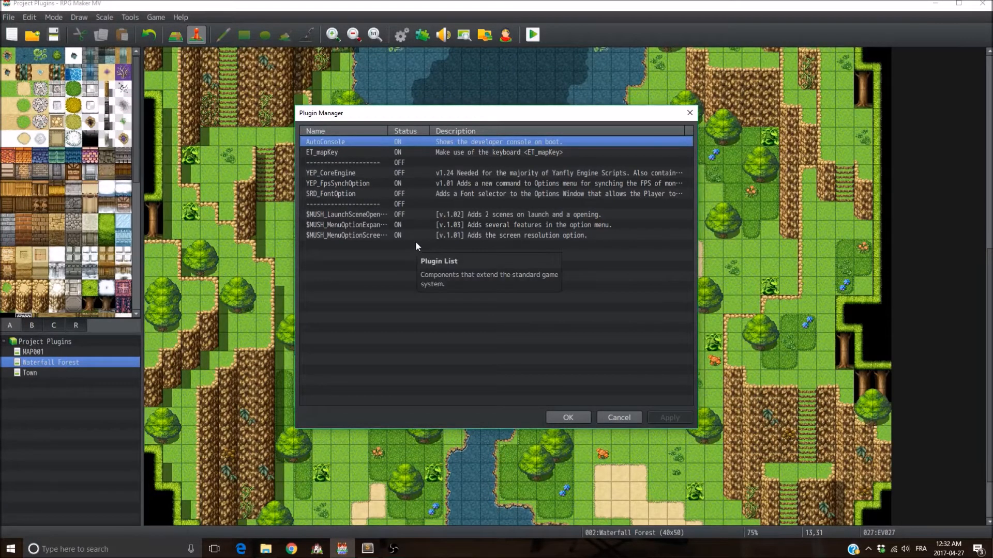
mouse_move(366, 239)
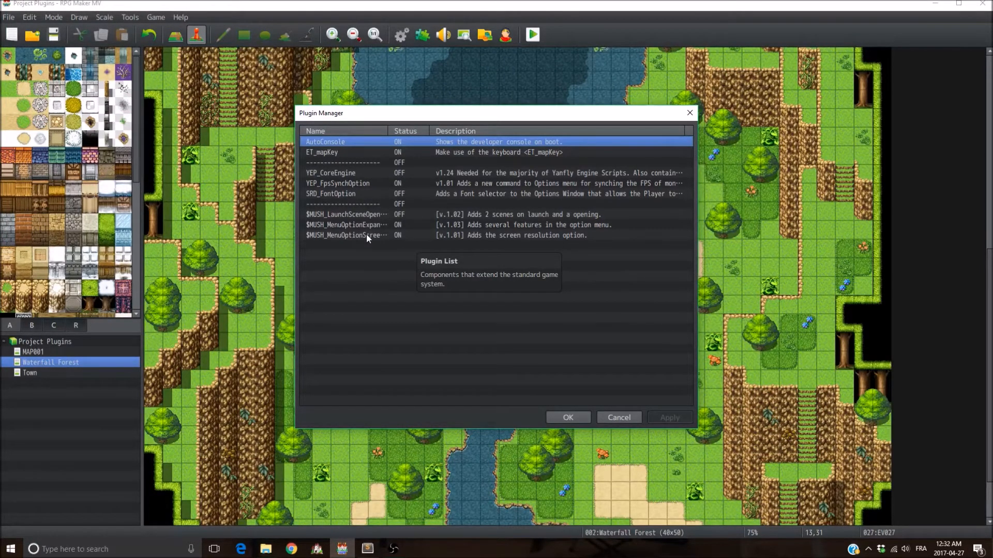
- Set Reposition Sprites to true, save the plugin settings, and launch a new test battle
double_click(347, 235)
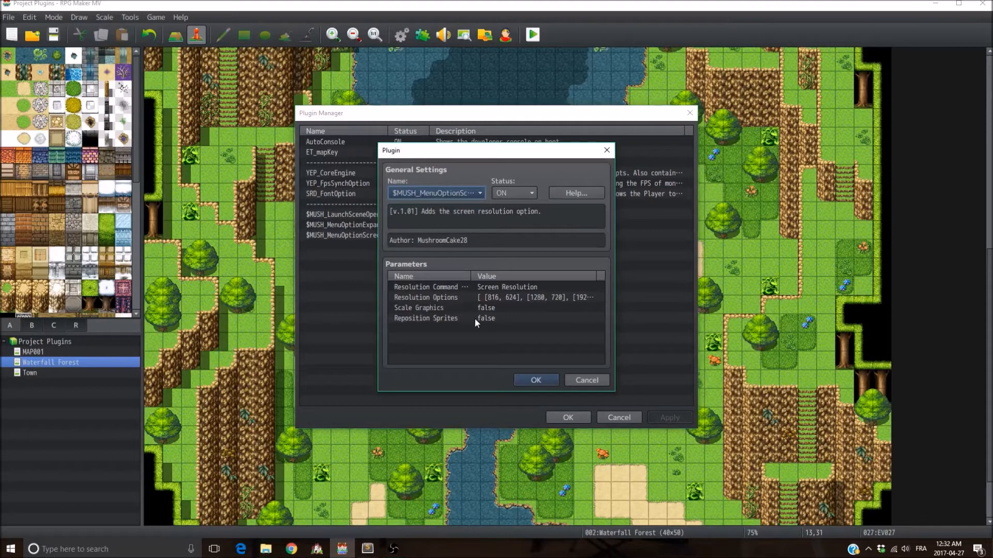
mouse_move(500, 327)
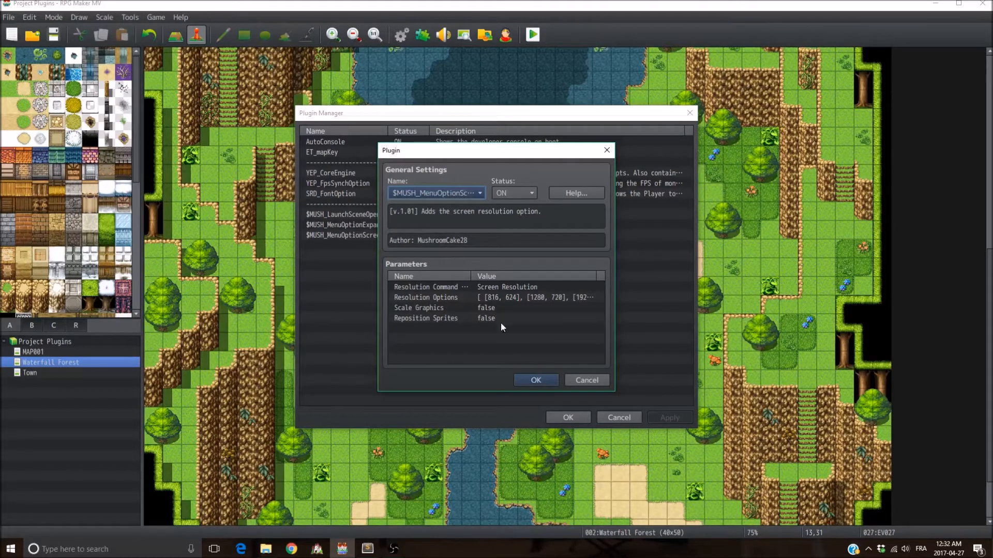
mouse_move(501, 258)
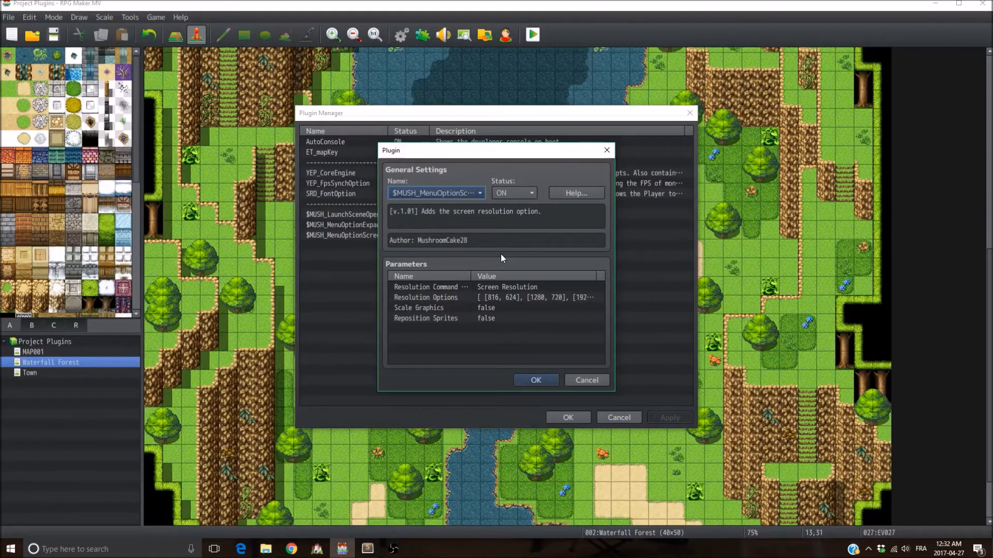
mouse_move(463, 319)
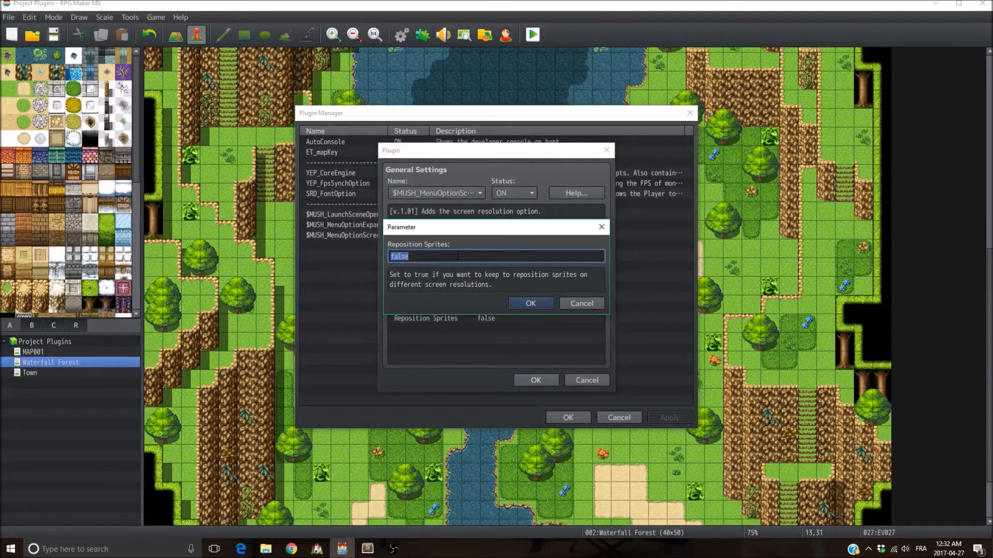
type("true")
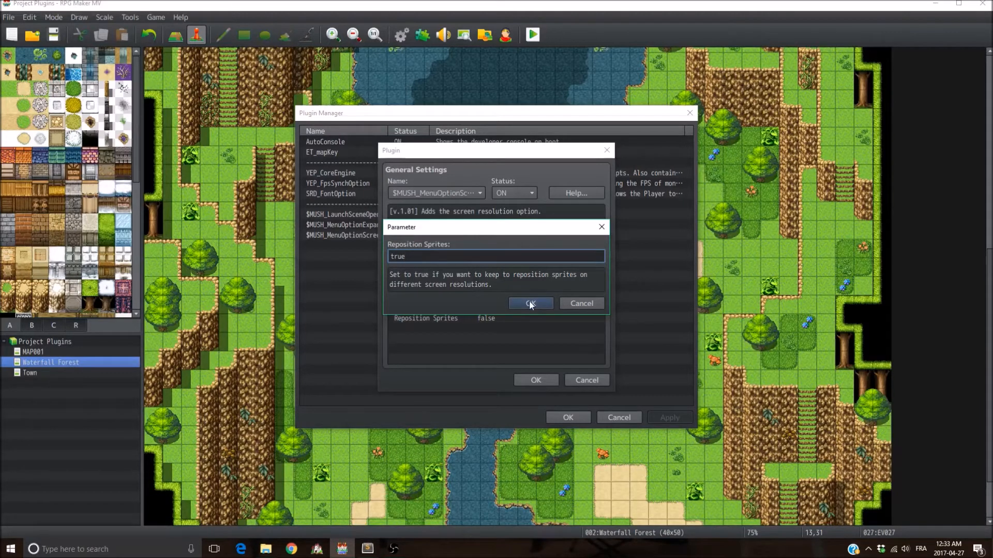
mouse_move(435, 272)
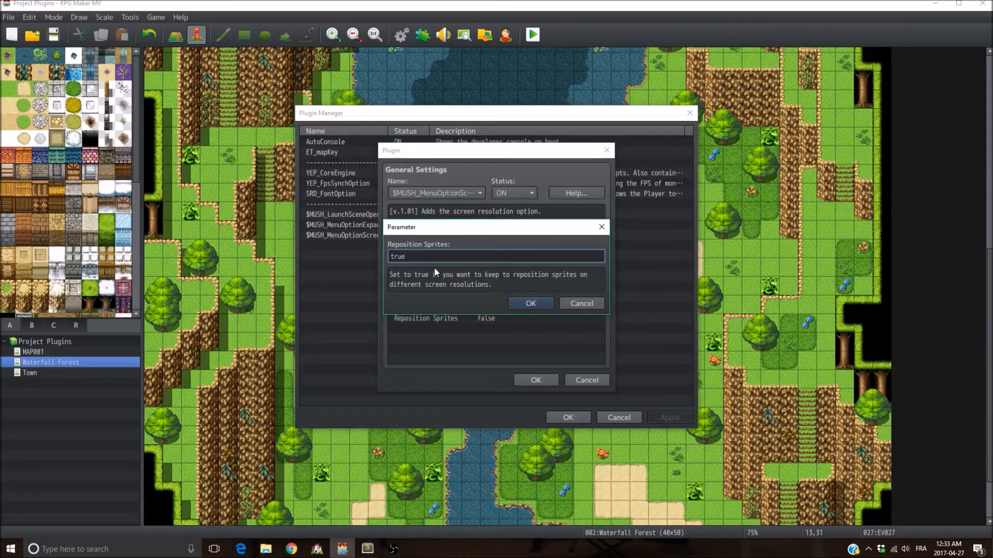
mouse_move(429, 295)
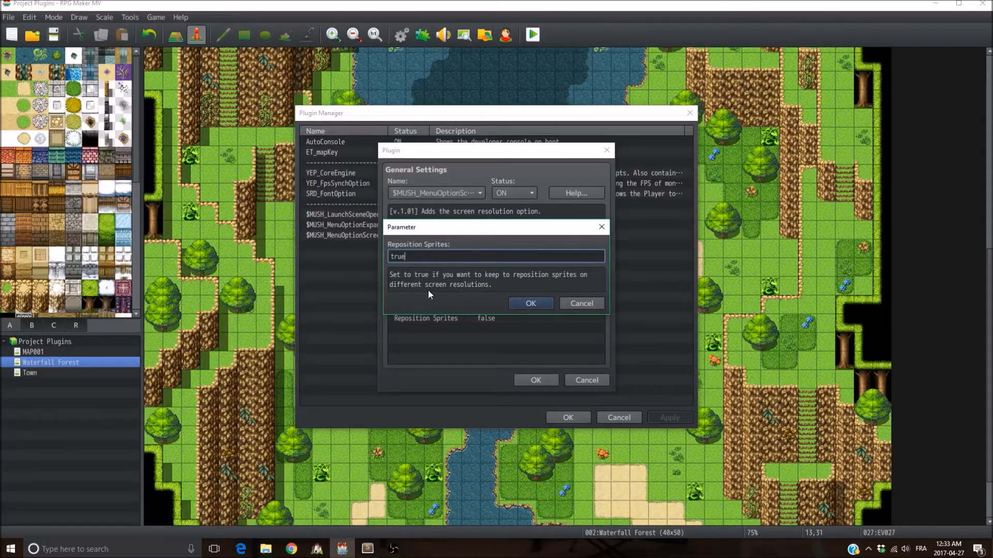
mouse_move(600, 358)
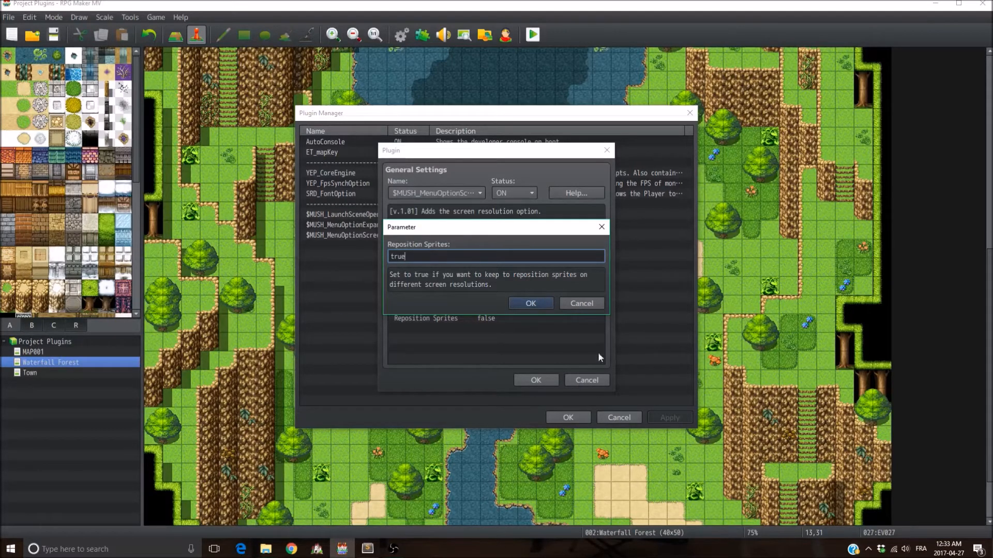
mouse_move(533, 315)
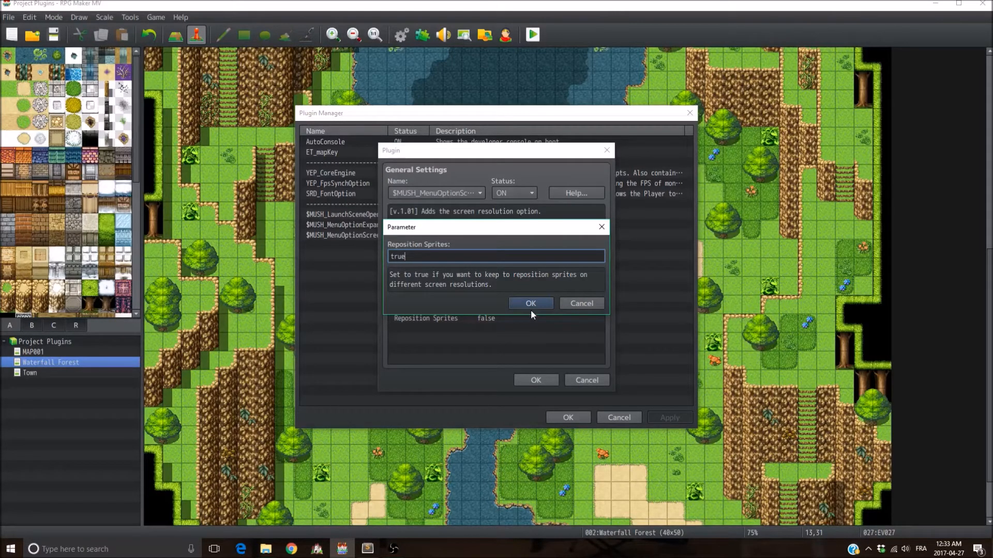
type("false")
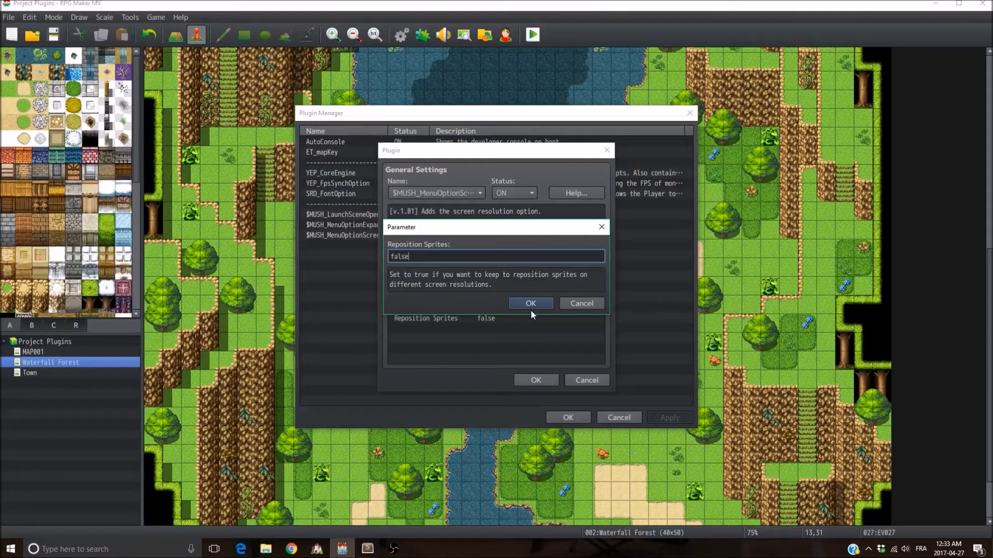
type("t")
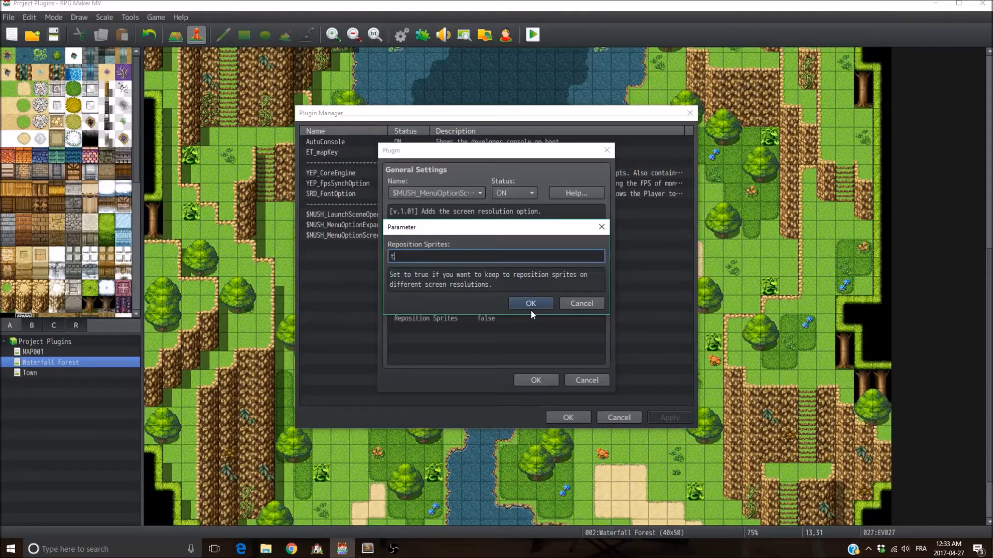
left_click(531, 303)
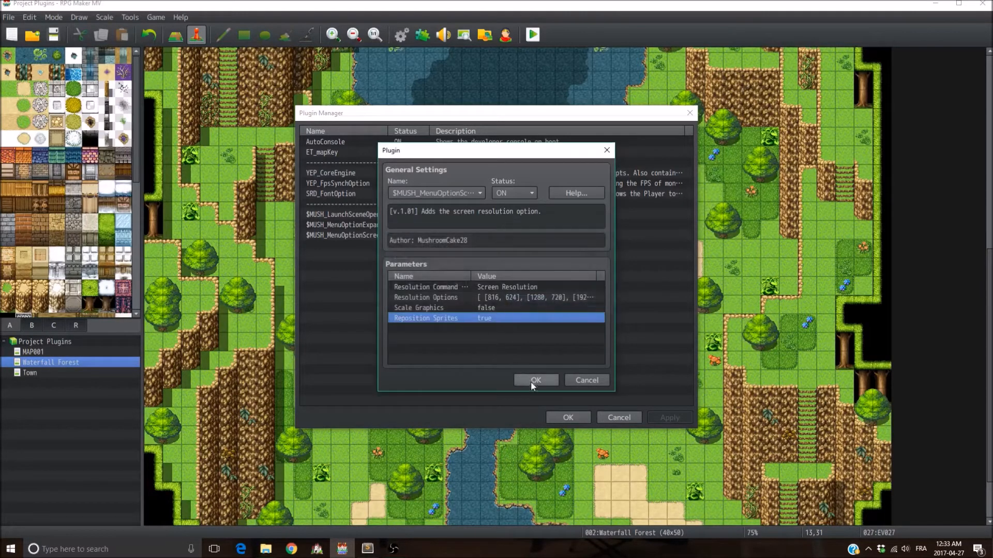
left_click(535, 380)
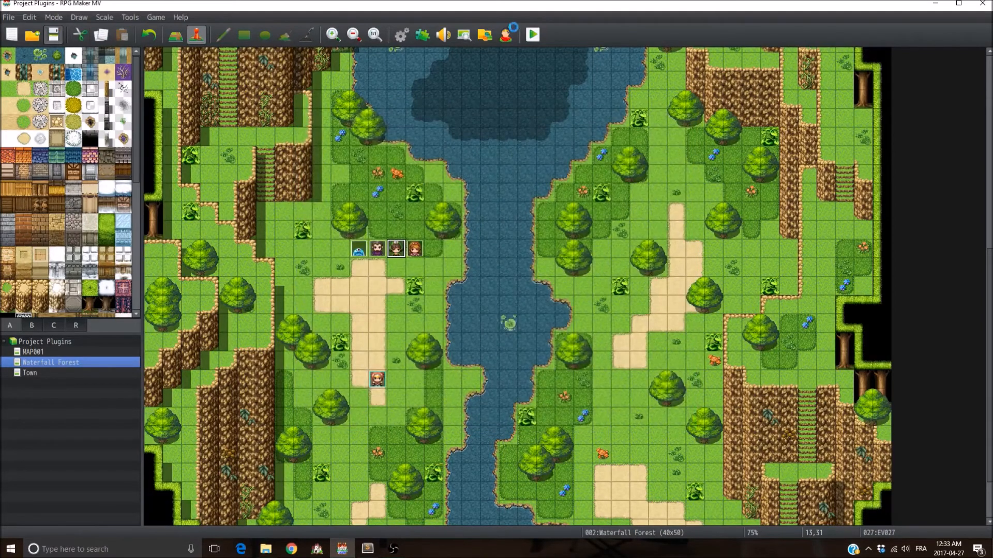
left_click(531, 35)
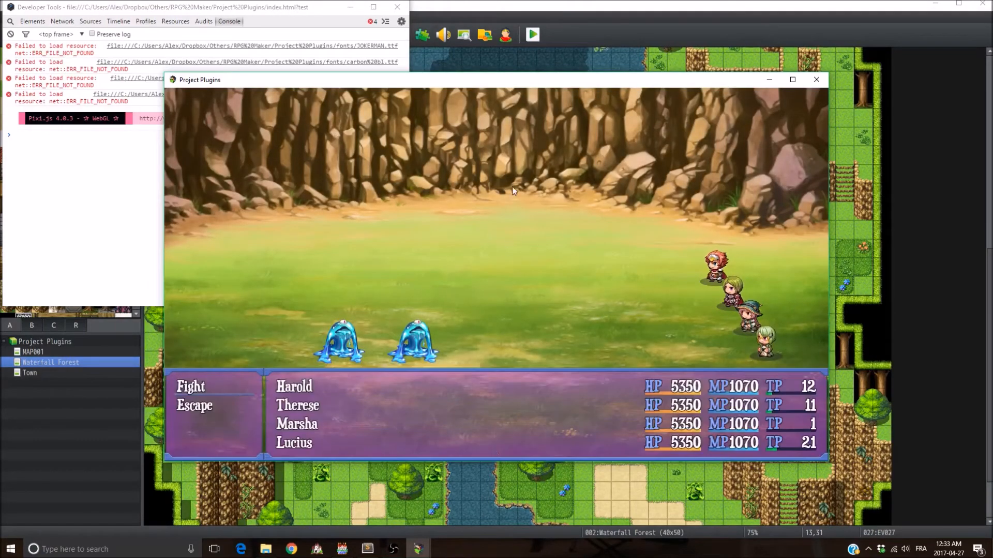
mouse_move(460, 96)
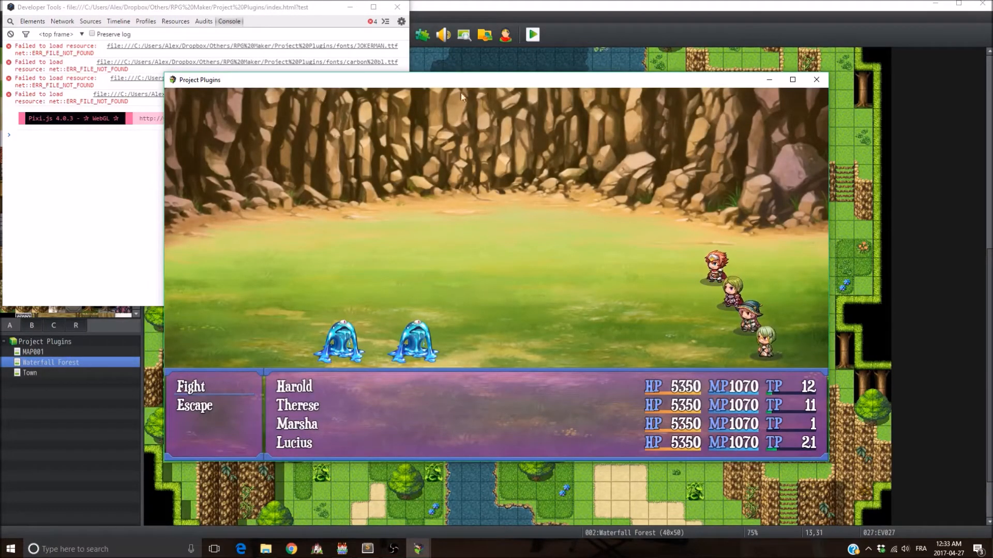
mouse_move(755, 255)
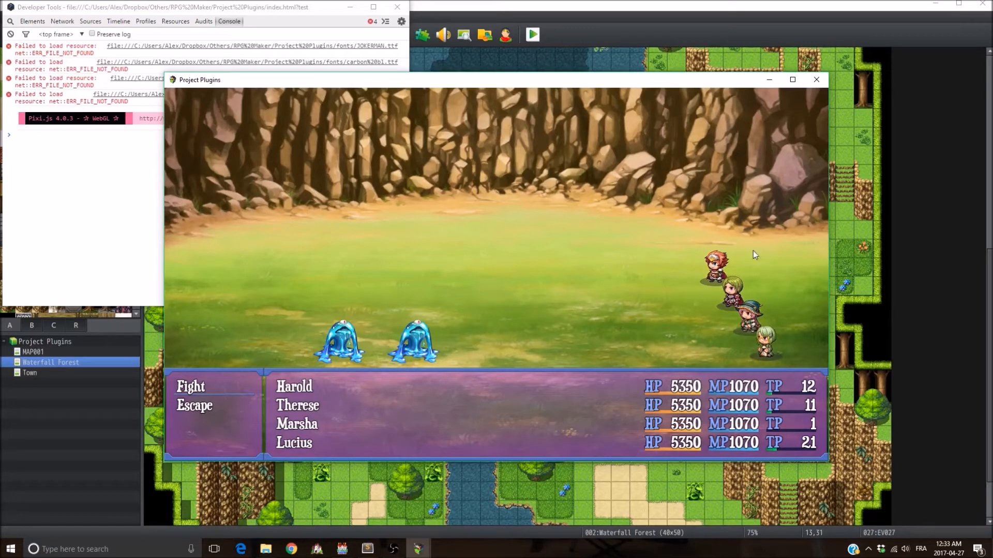
mouse_move(753, 254)
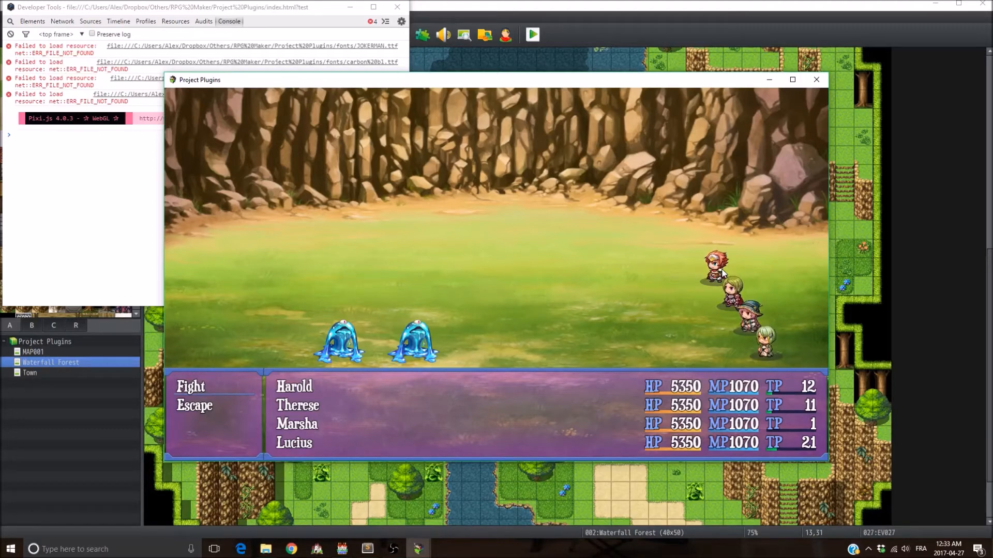
mouse_move(735, 247)
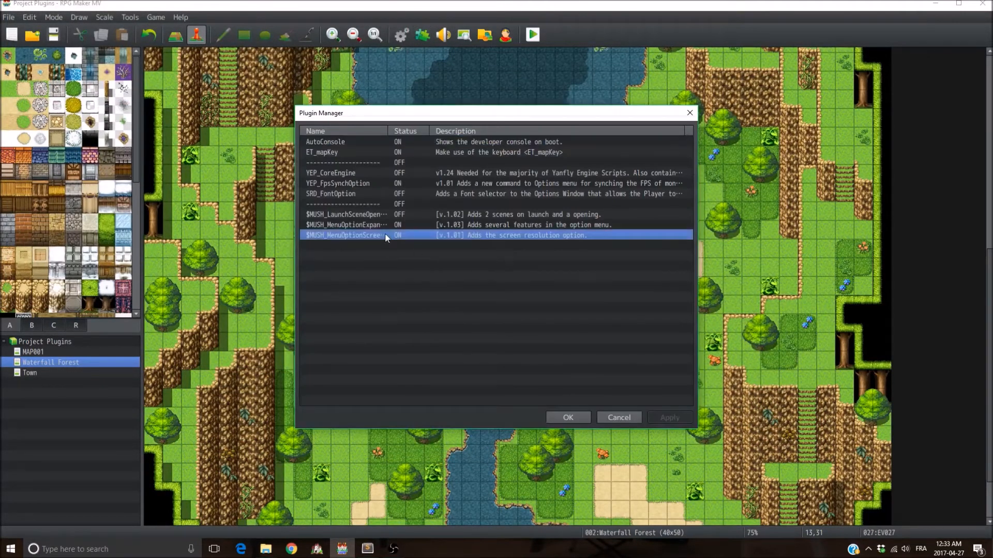
- Reopen the screen resolution plugin and set Scale Graphics to true
double_click(342, 235)
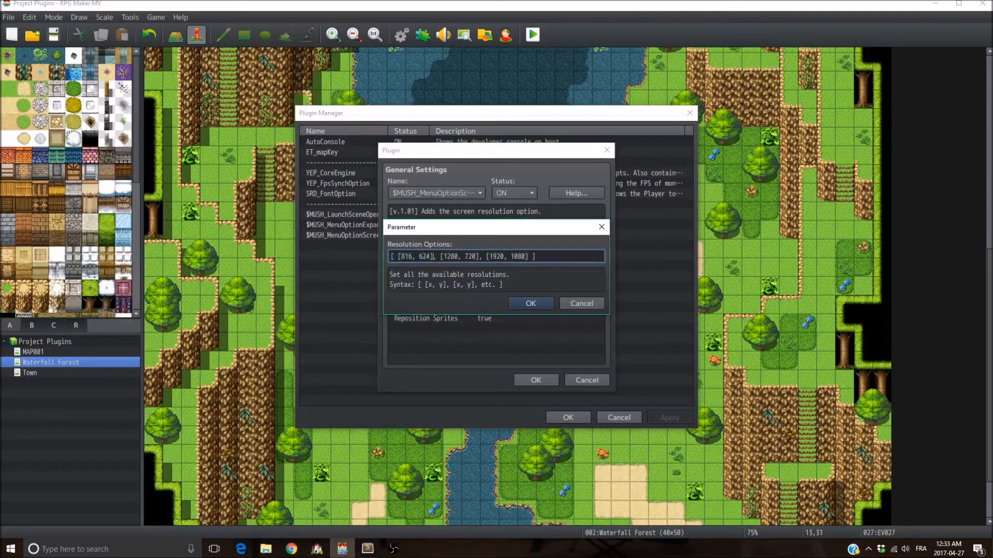
double_click(412, 257)
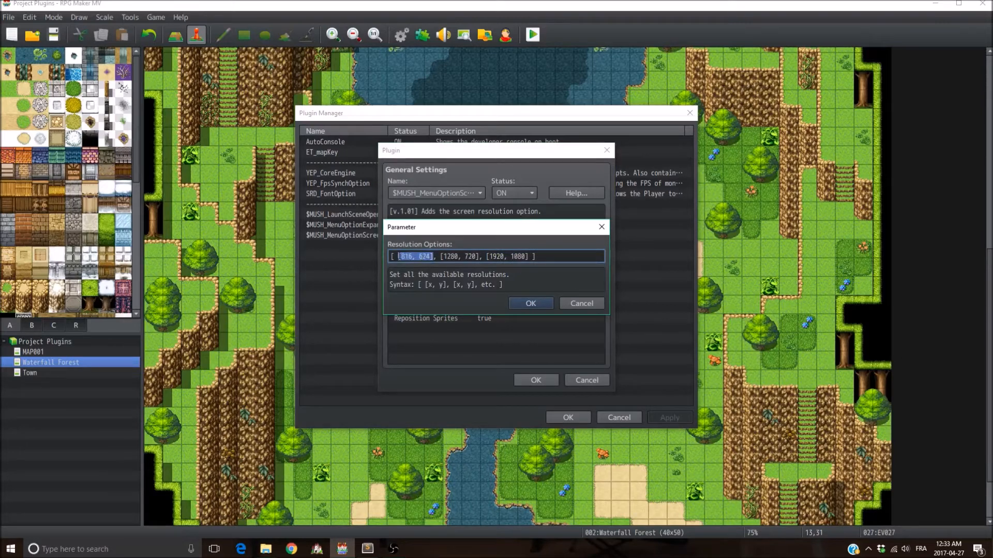
left_click(530, 303)
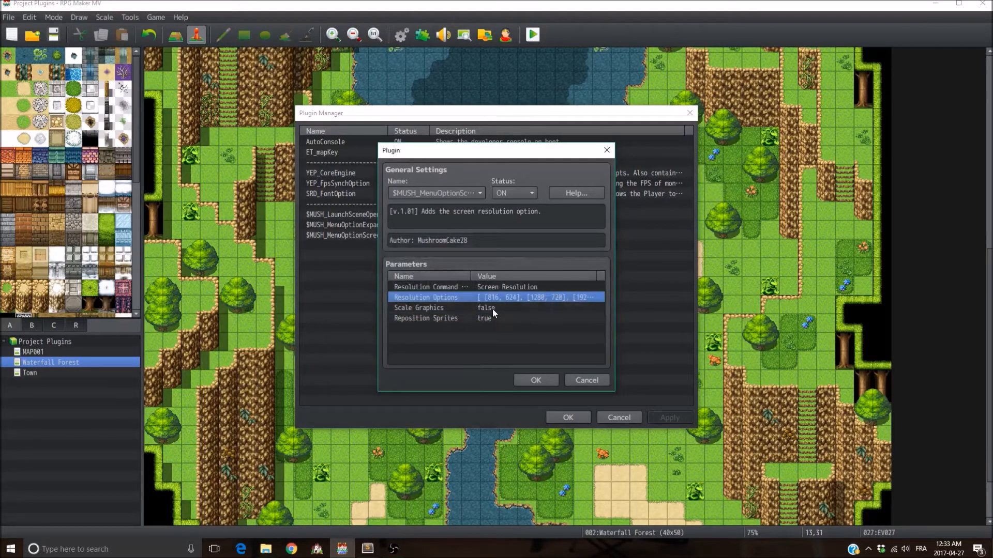
double_click(419, 308)
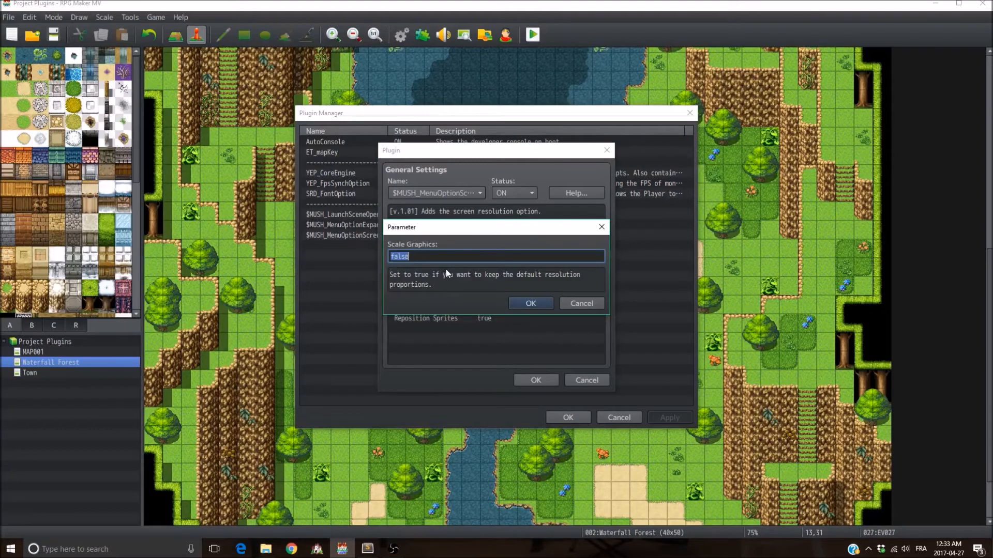
type("true")
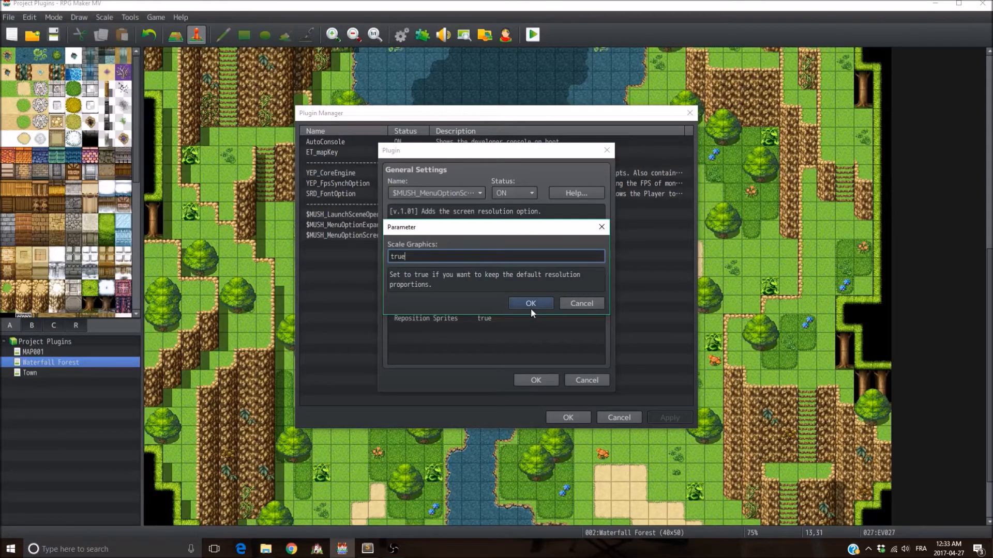
mouse_move(530, 304)
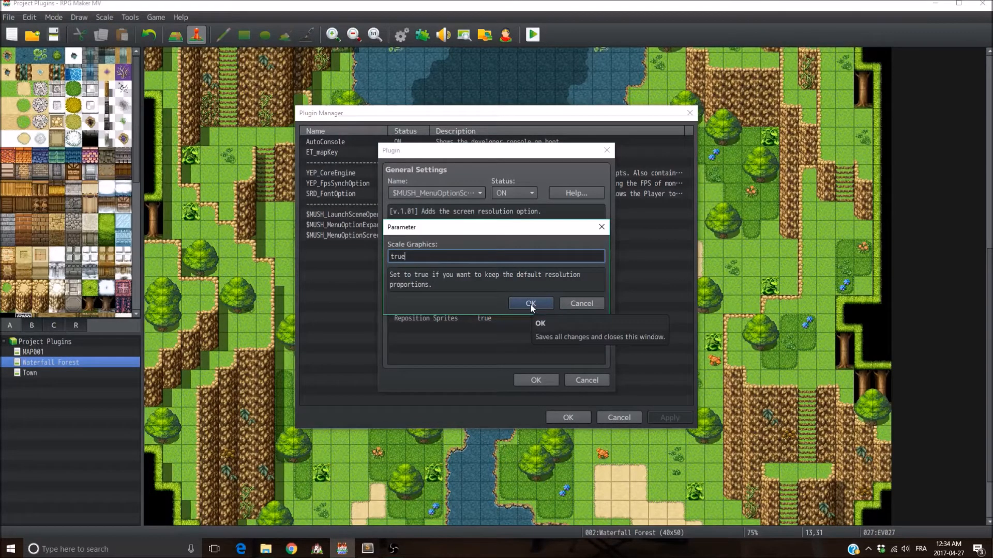
left_click(530, 303)
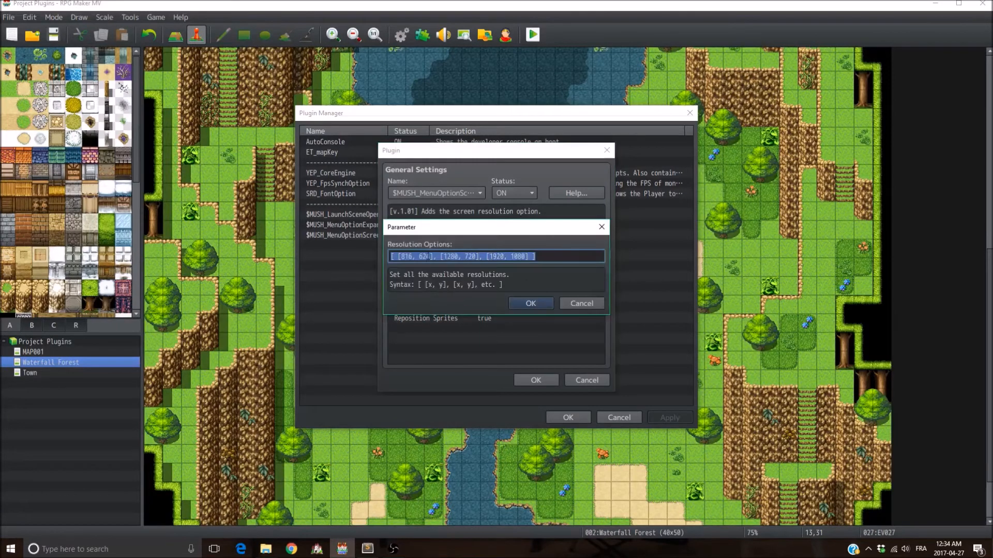
- Reorder Resolution Options so the [816, 624] pair comes last
left_click(433, 256)
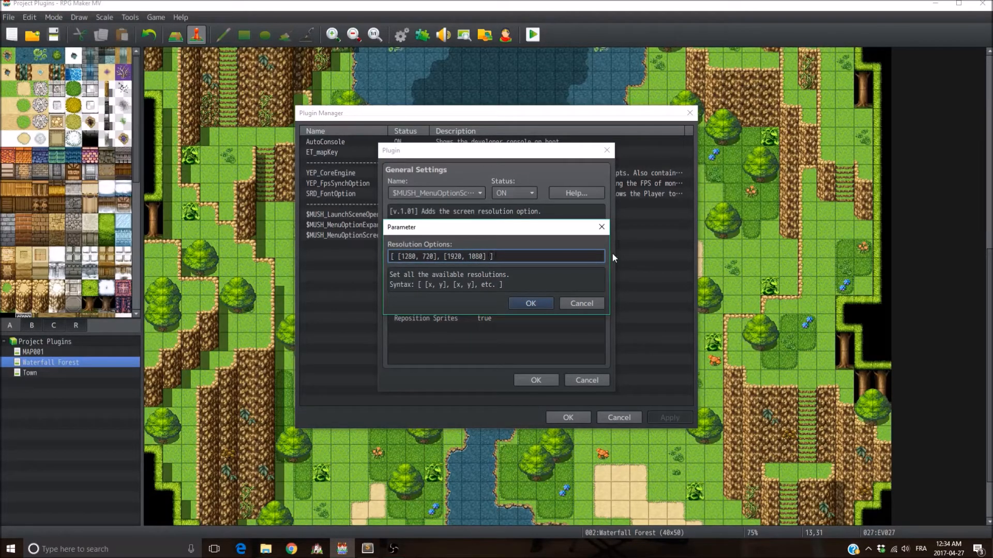
type(", []")
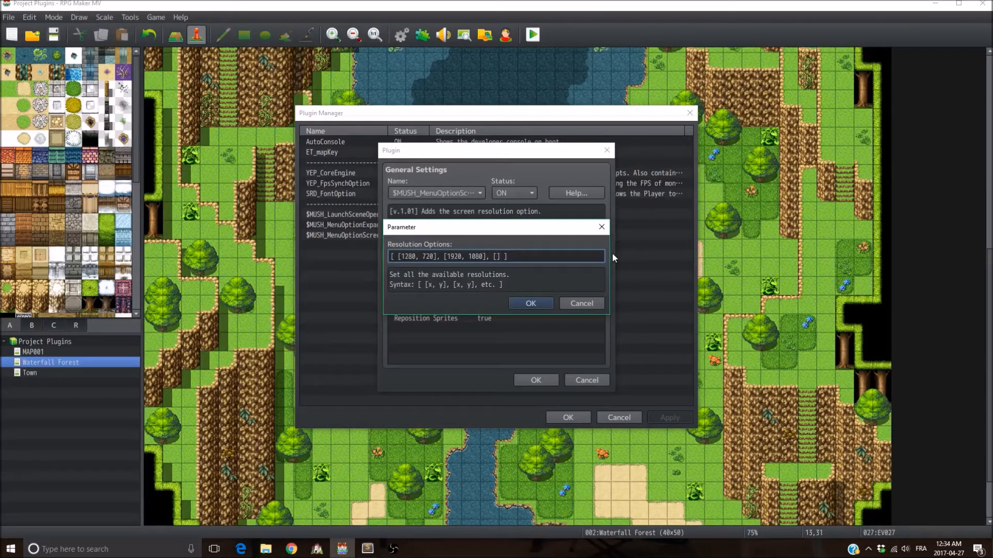
type("81")
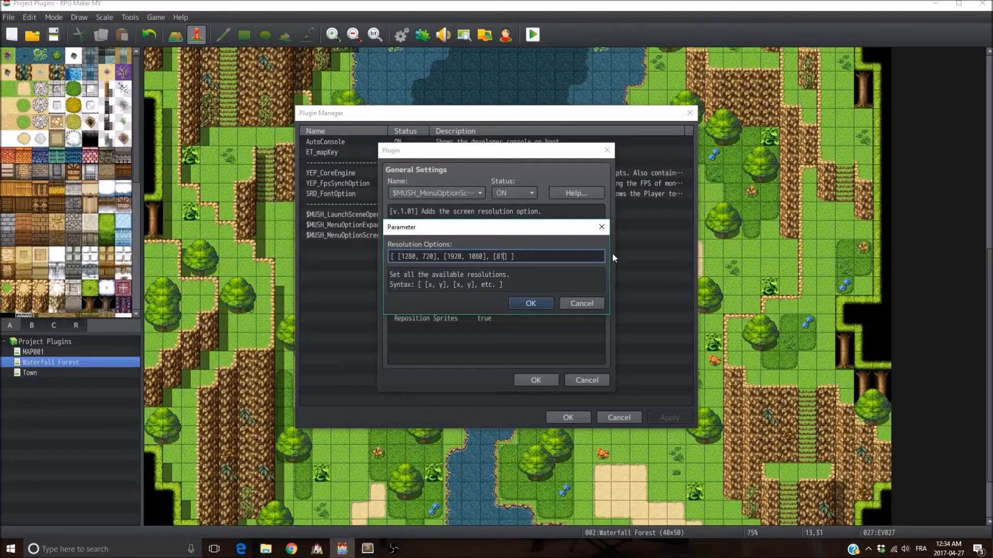
type("816, 6")
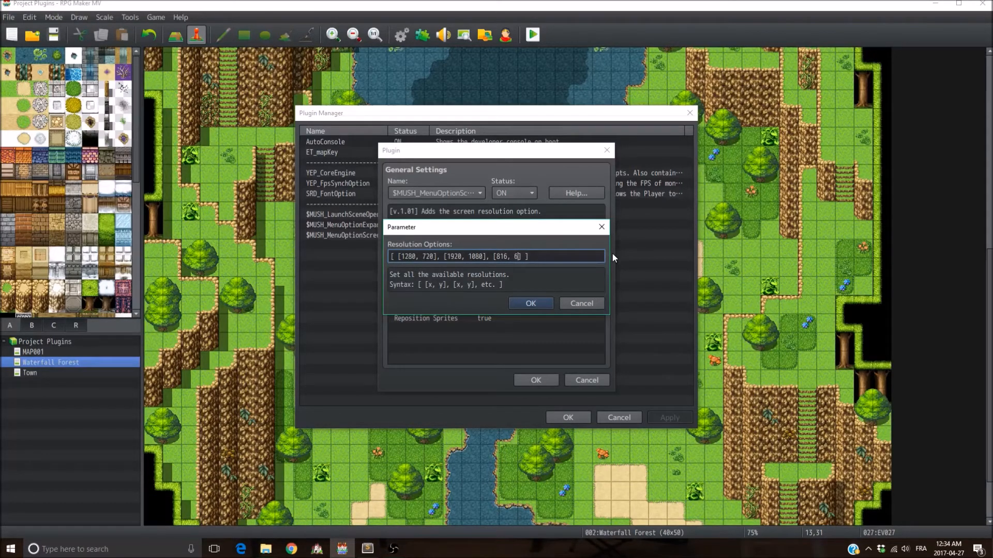
left_click(530, 304)
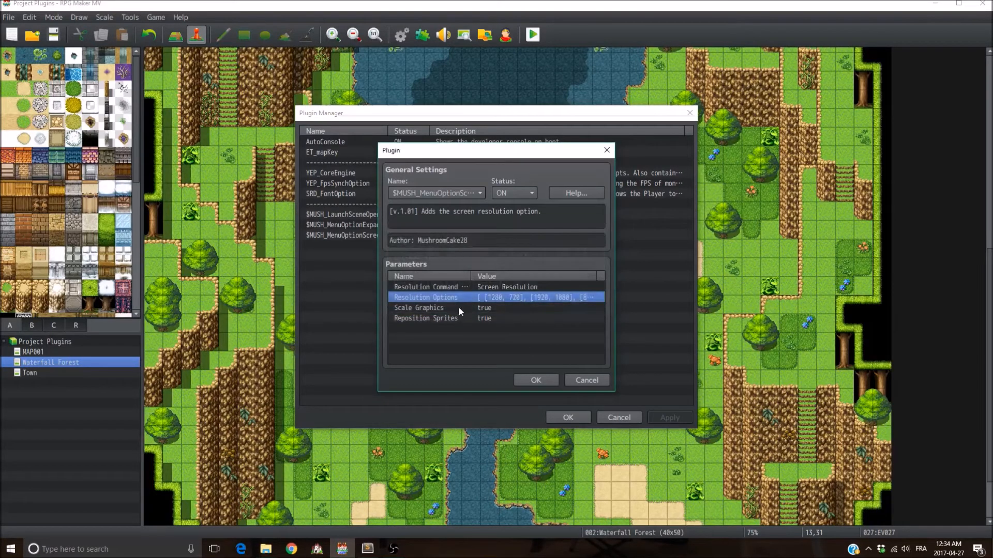
- Confirm Reposition Sprites stays set to true
left_click(426, 318)
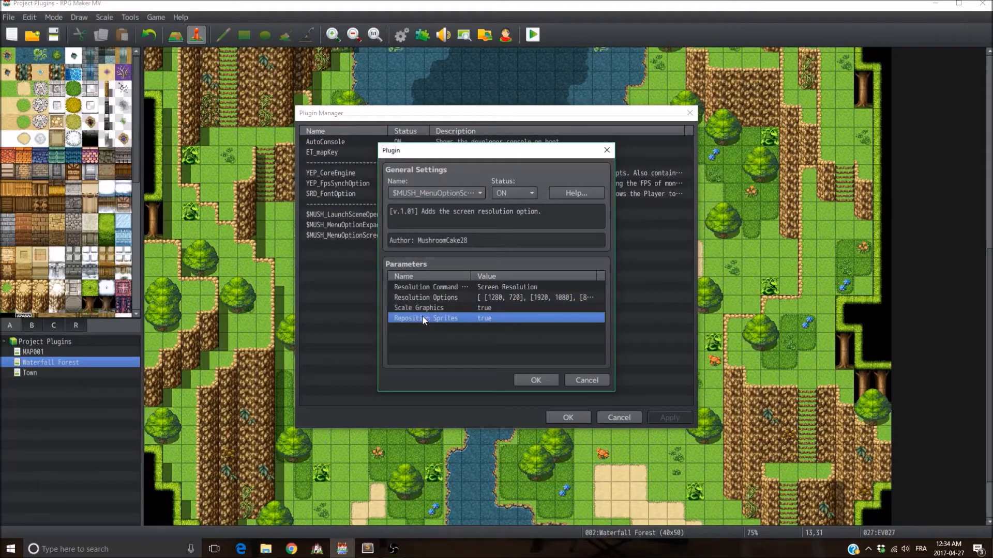
double_click(425, 318)
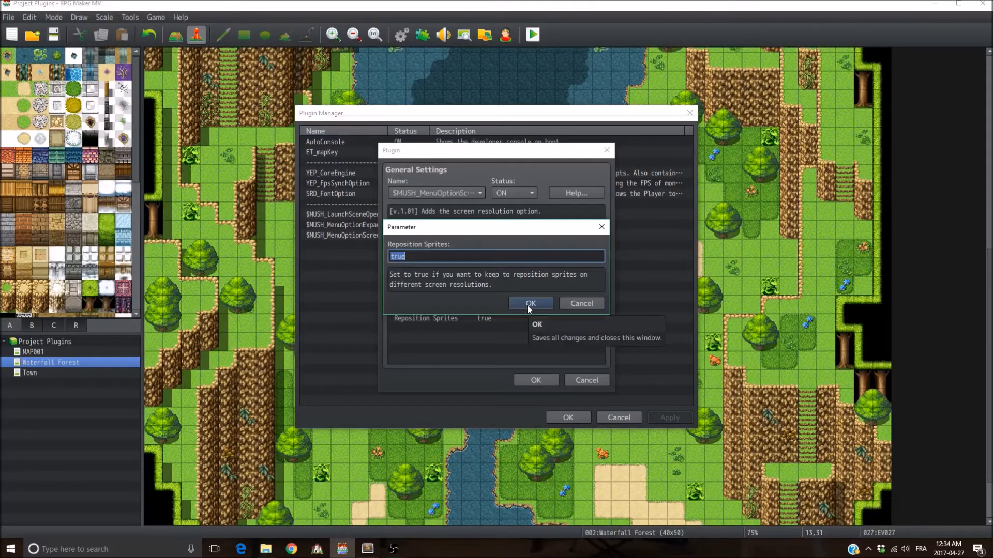
left_click(530, 304)
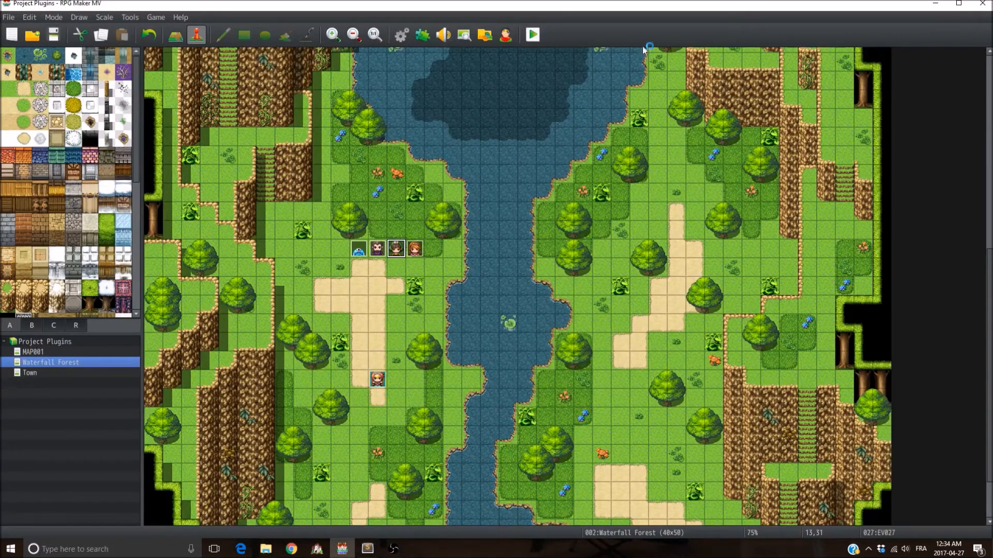
- Launch a playtest and view the in-game Options screen's Screen Resolution setting
left_click(532, 34)
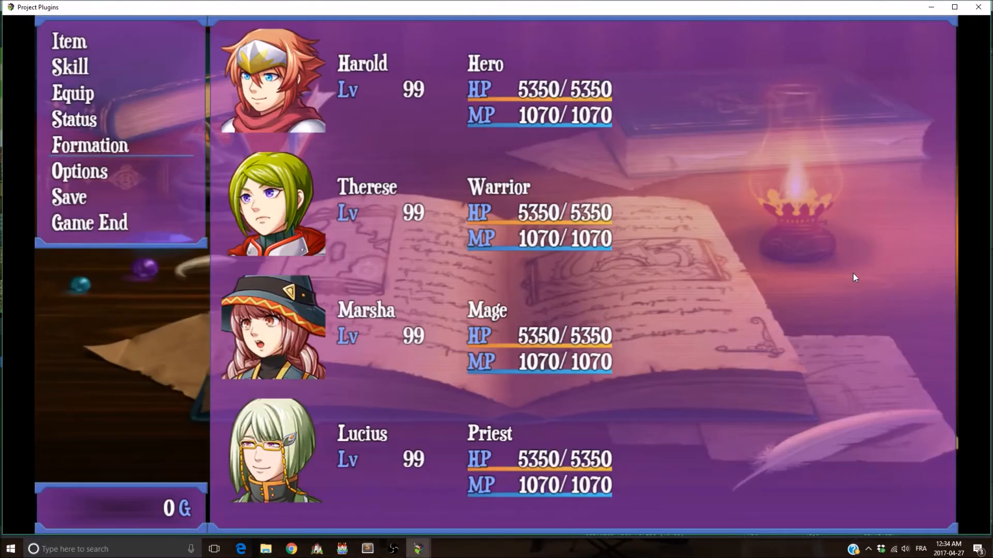
left_click(79, 170)
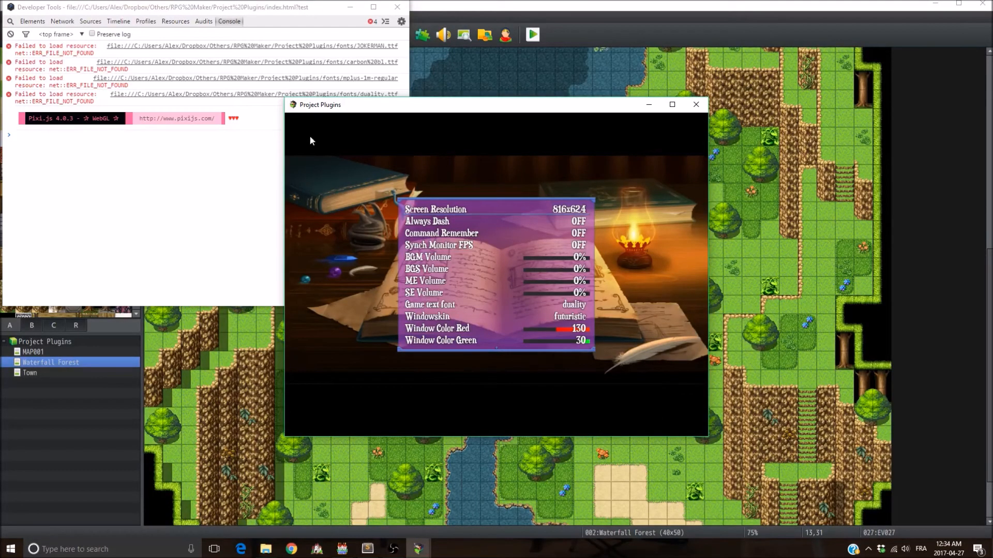
mouse_move(649, 229)
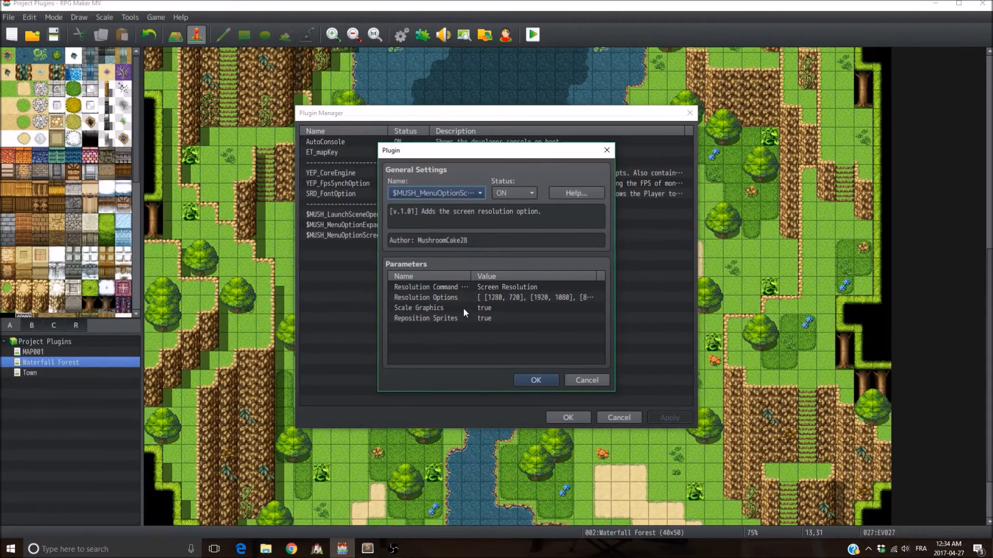
- Set Scale Graphics to false and close the Plugin dialog and Plugin Manager, keeping the changes
double_click(418, 307)
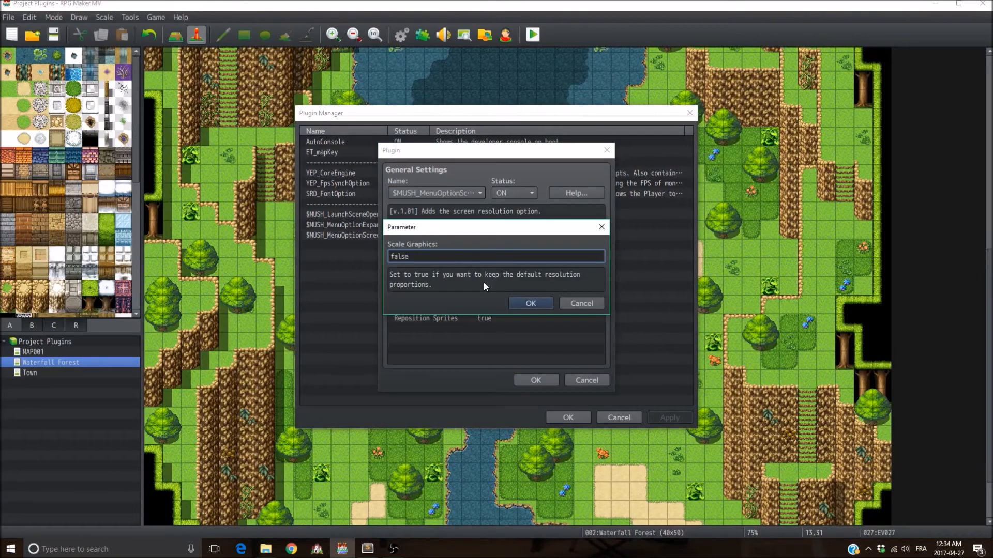
left_click(530, 304)
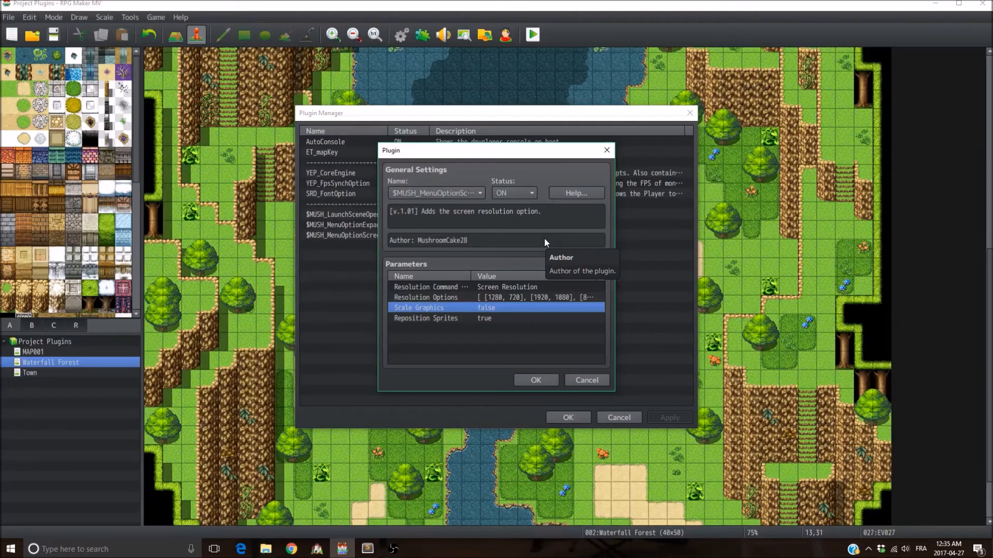
left_click(535, 380)
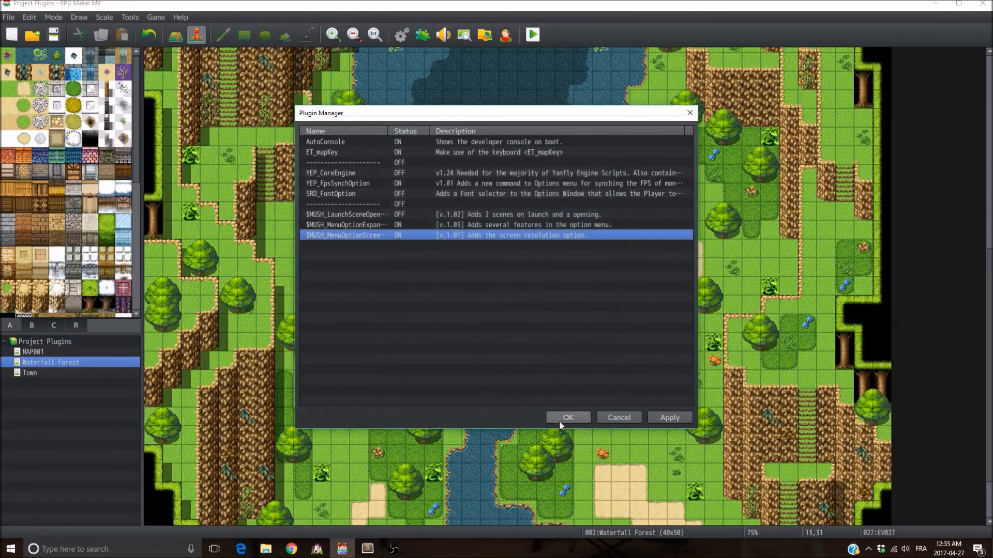
left_click(567, 417)
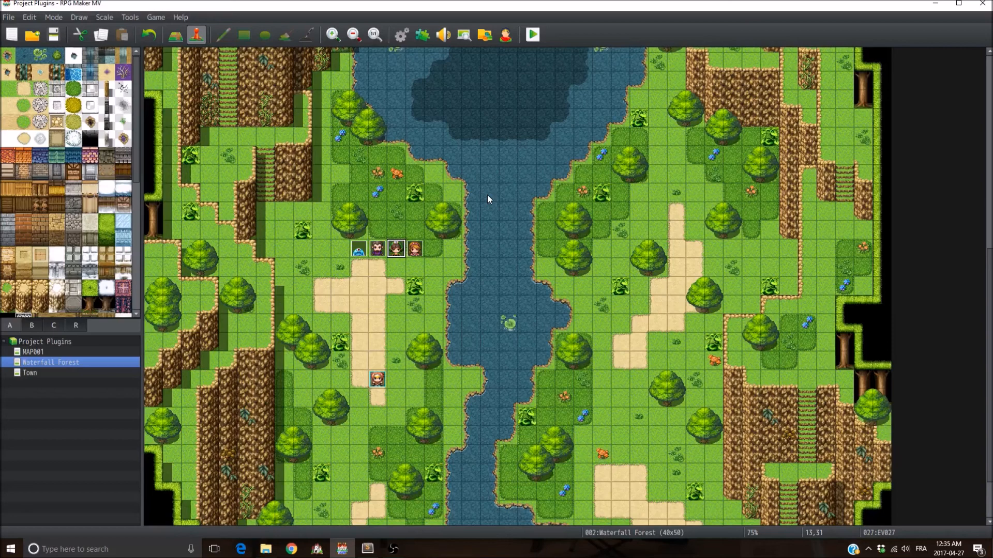
scroll("up", 3)
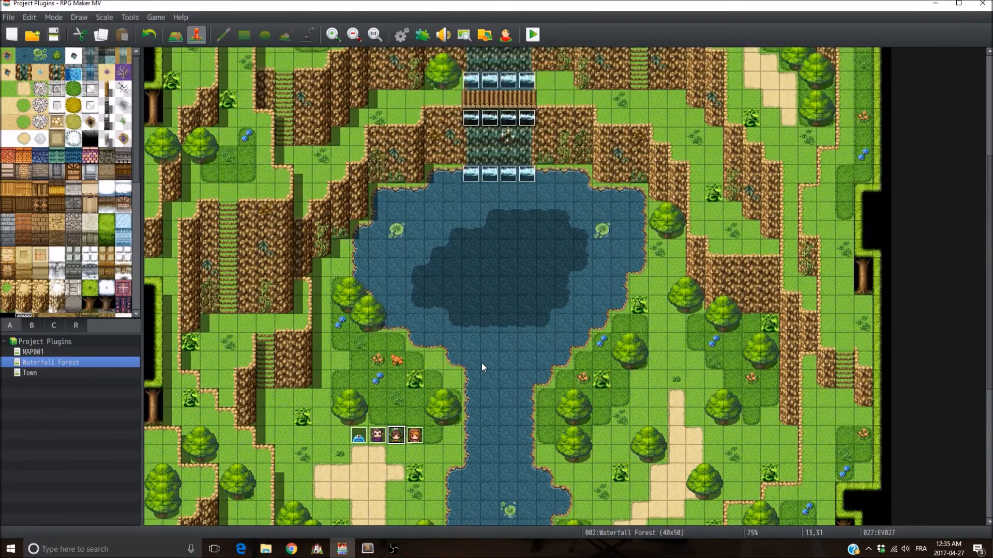
mouse_move(506, 265)
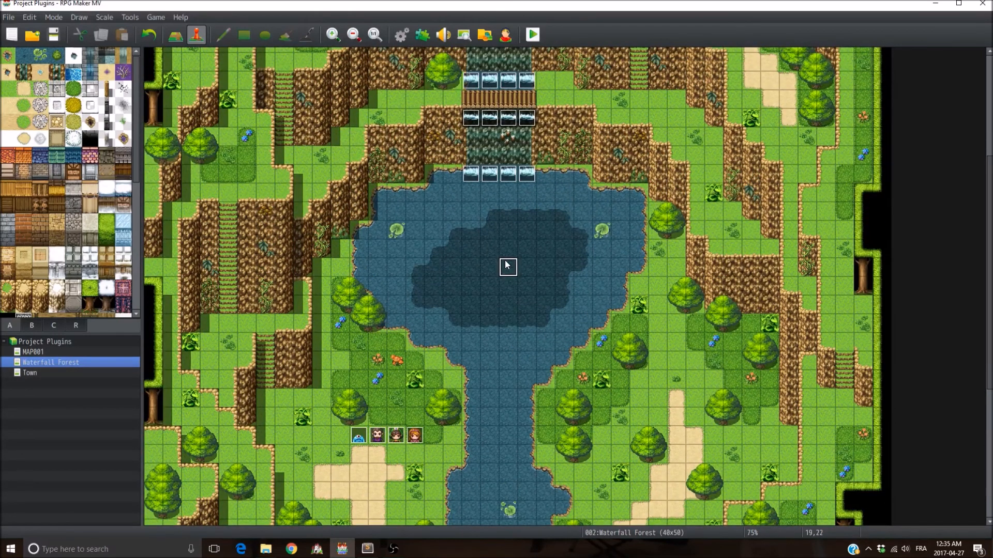
mouse_move(508, 248)
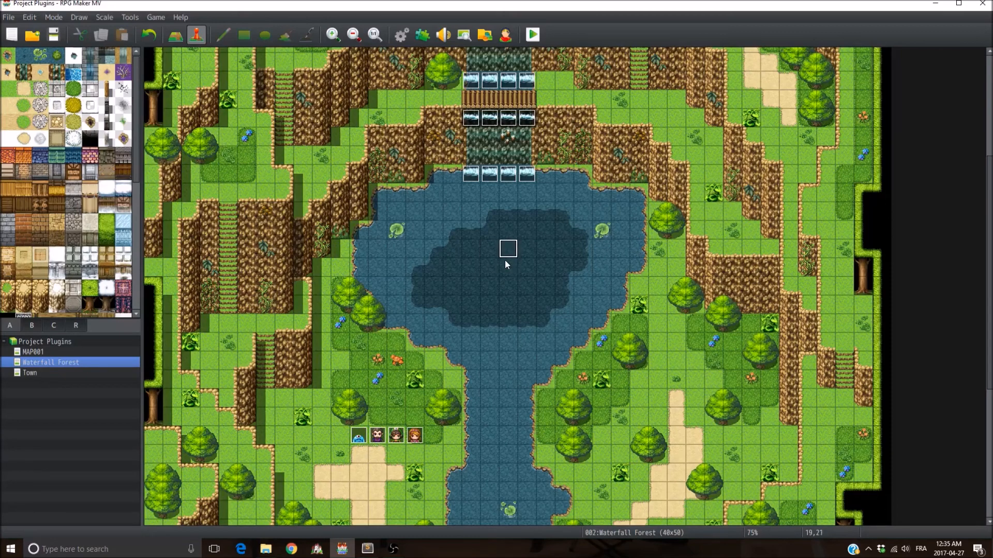
mouse_move(490, 267)
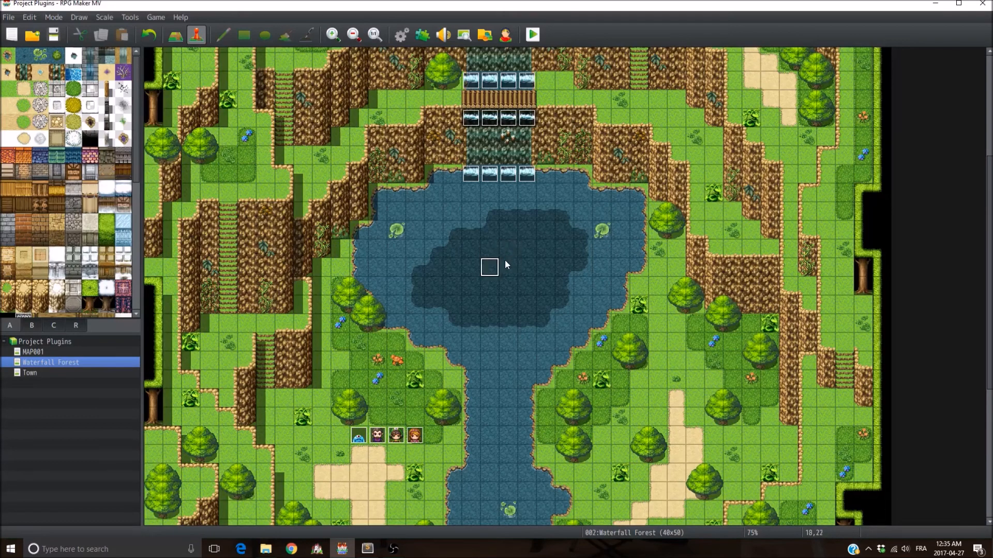
mouse_move(507, 266)
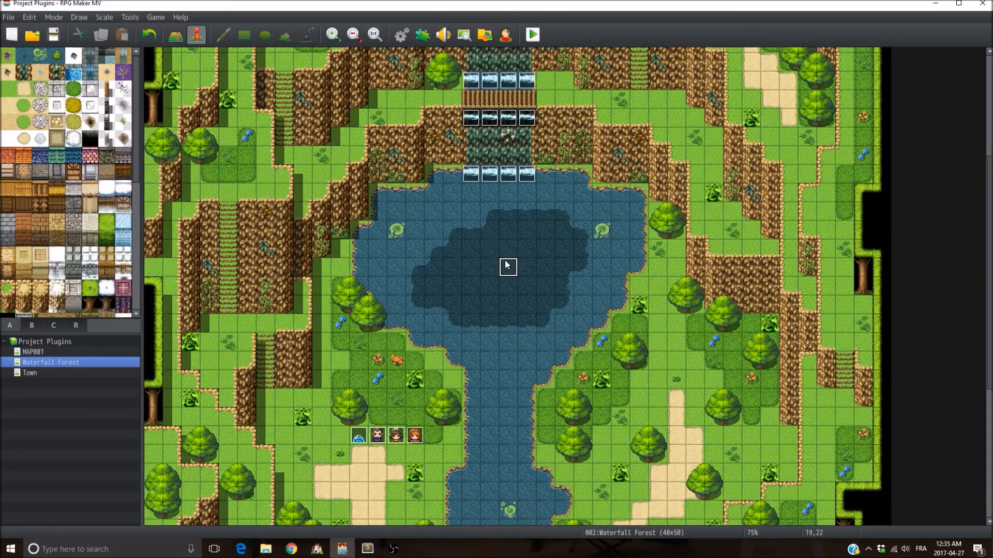
mouse_move(490, 267)
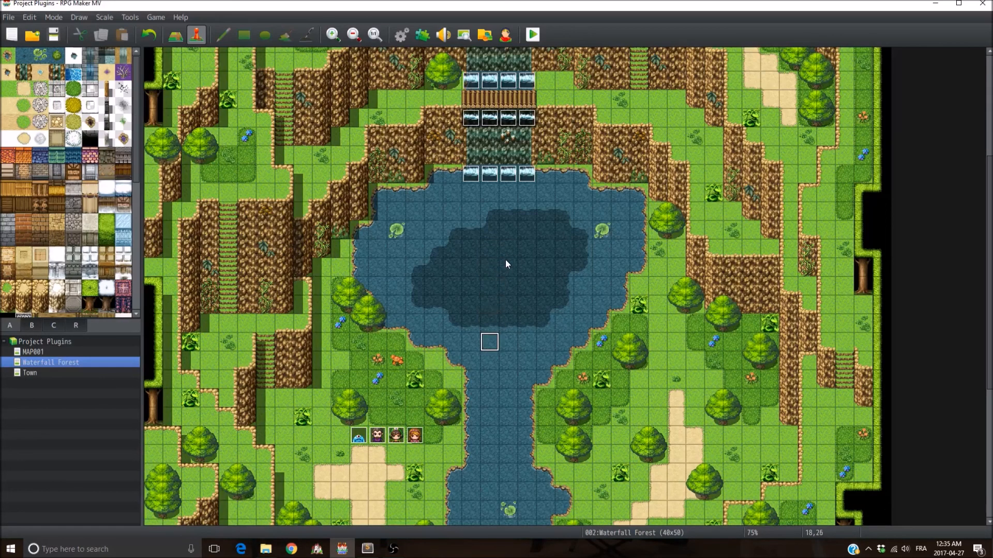
mouse_move(508, 379)
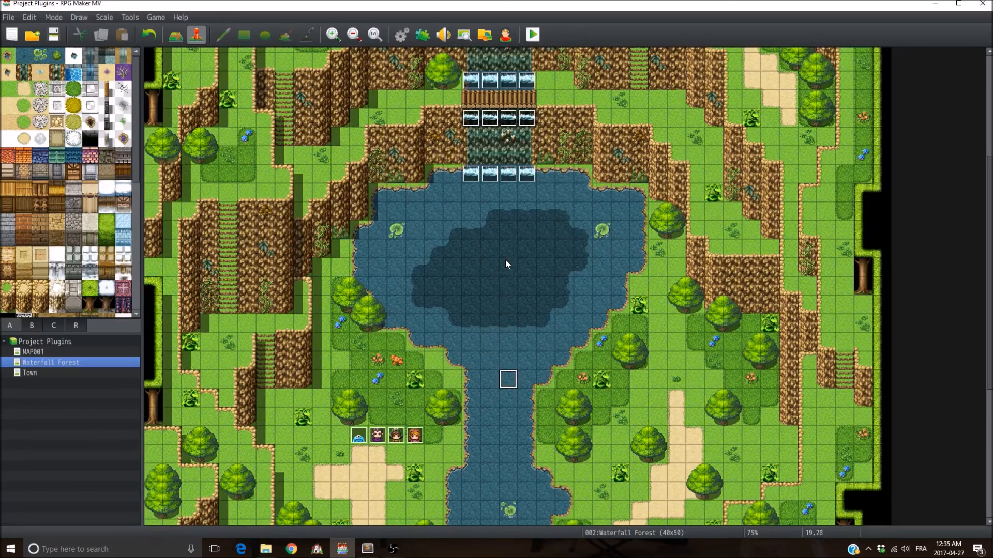